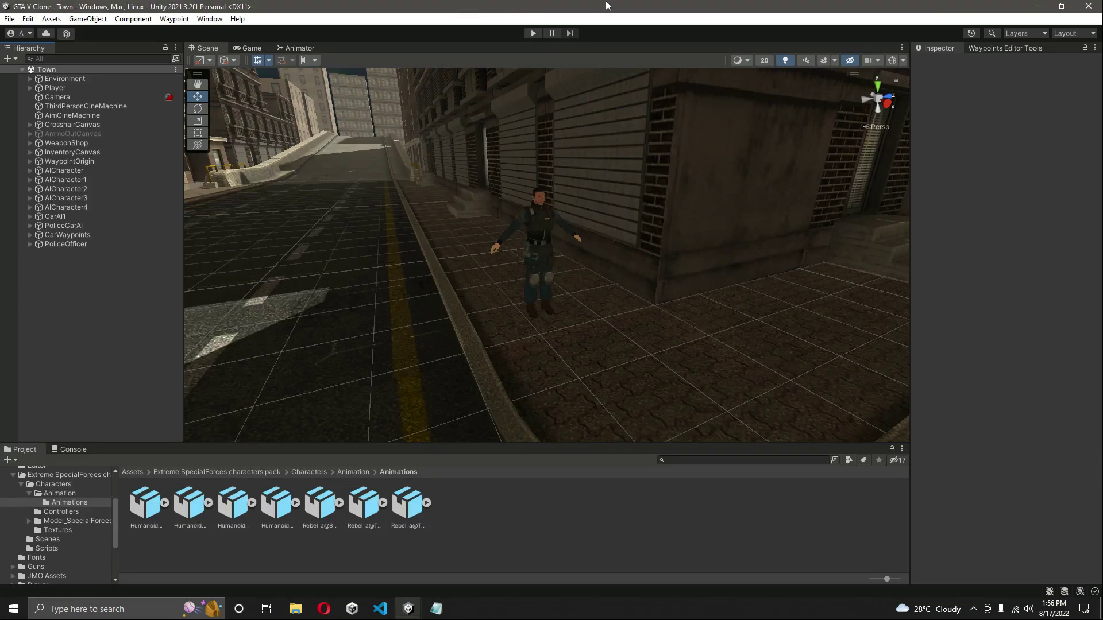
Step: Browse the Rifle preview images and add the free Rifle asset to My Assets
{"action": "left_click", "coordinate": [323, 608]}
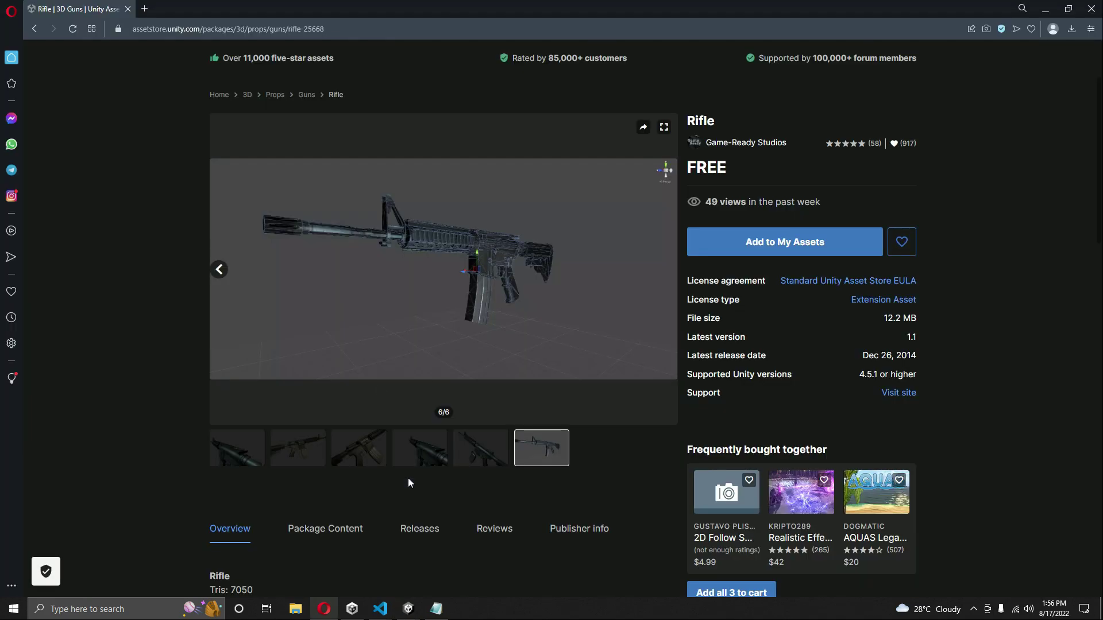
{"action": "mouse_move", "coordinate": [155, 179]}
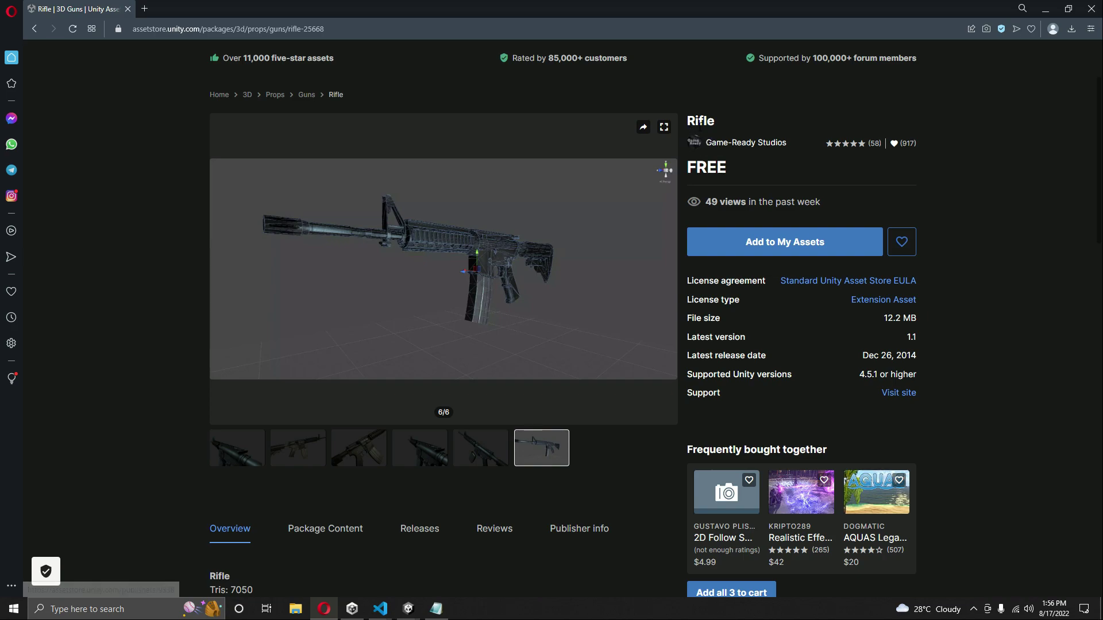
{"action": "double_click", "coordinate": [701, 121]}
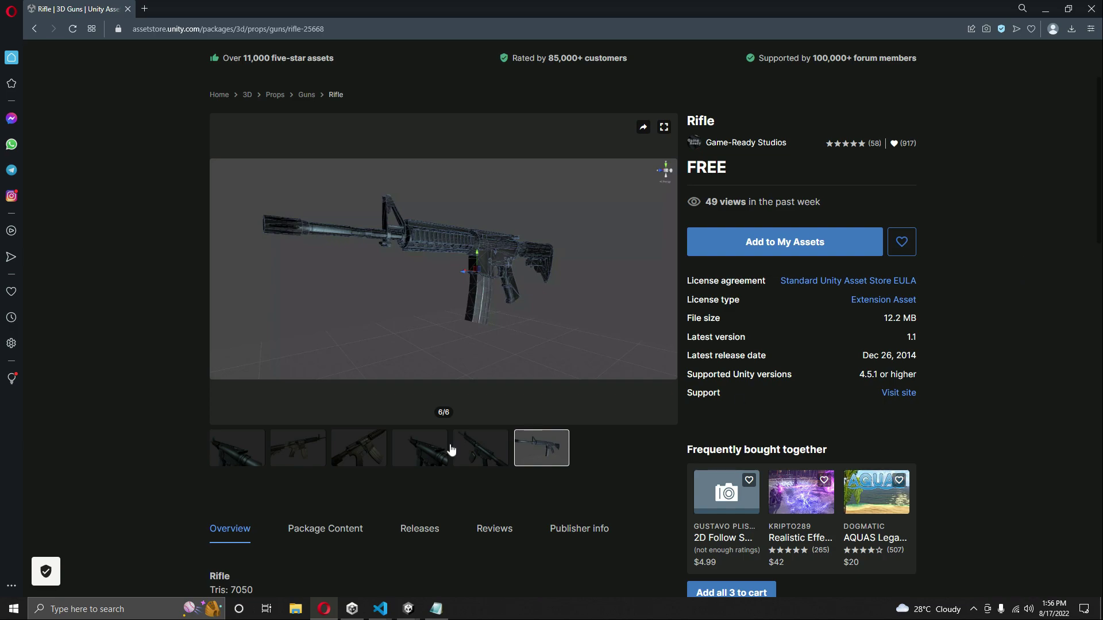
{"action": "left_click", "coordinate": [419, 448]}
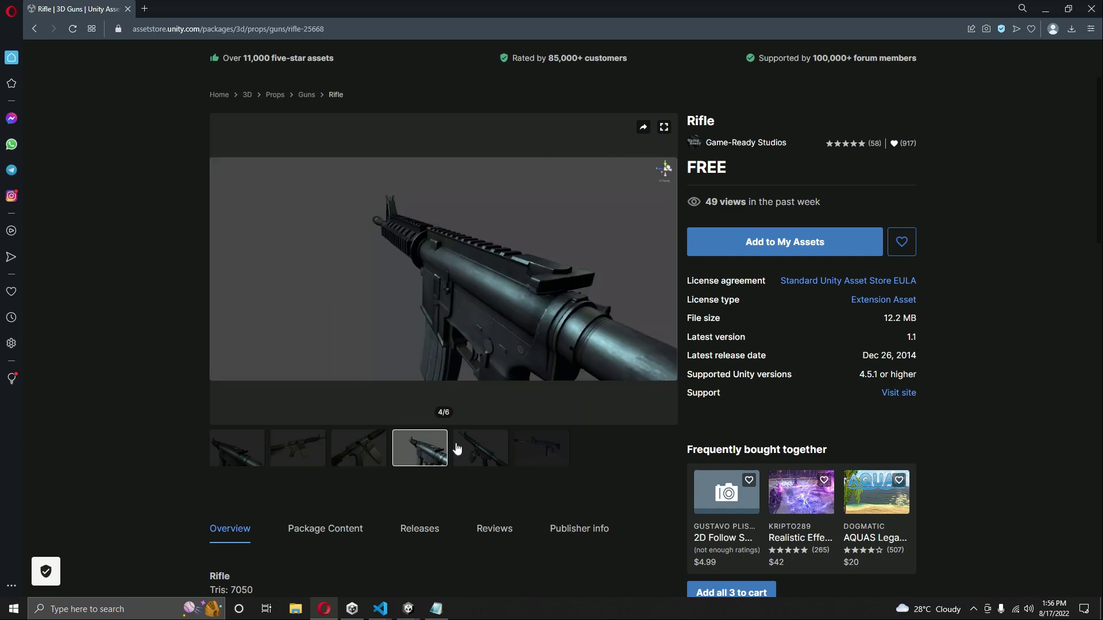
{"action": "left_click", "coordinate": [298, 448]}
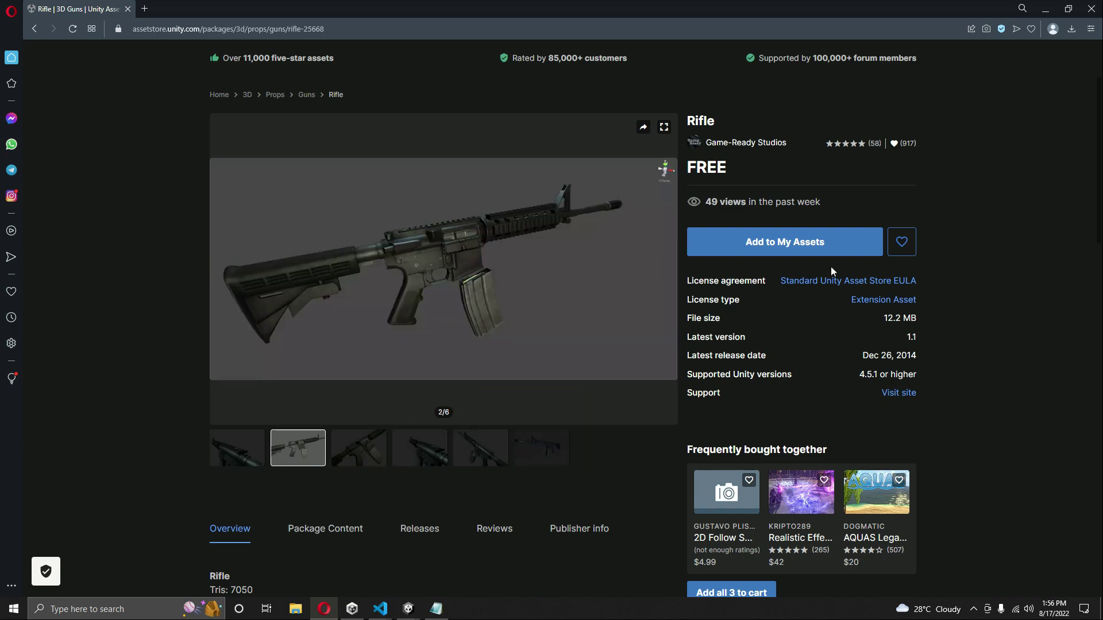
{"action": "mouse_move", "coordinate": [839, 246]}
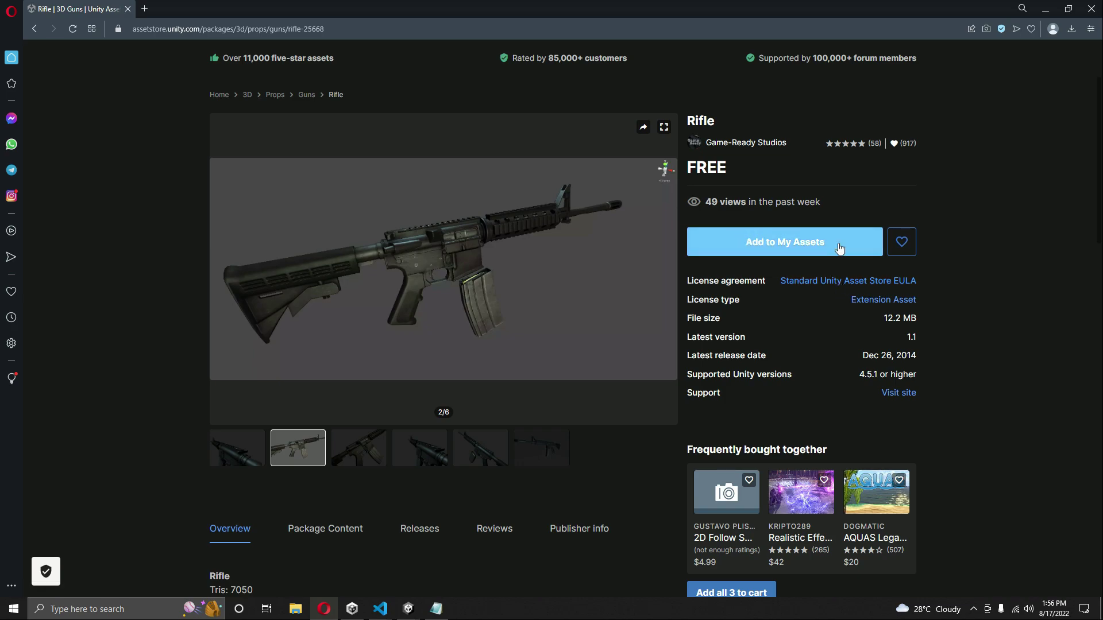
{"action": "mouse_move", "coordinate": [788, 246]}
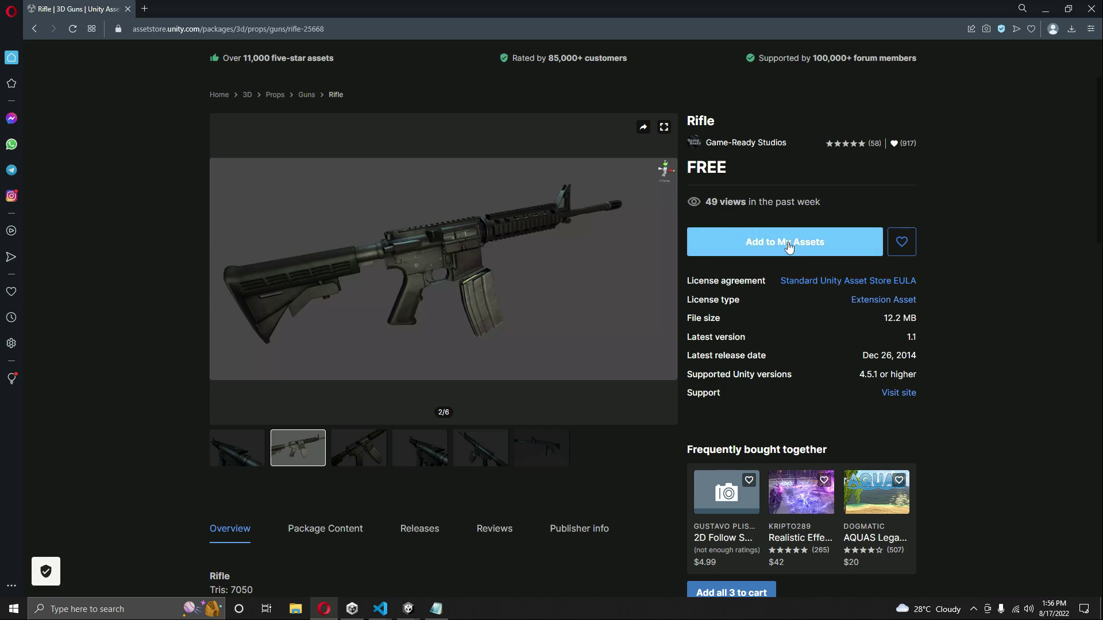
{"action": "mouse_move", "coordinate": [778, 251]}
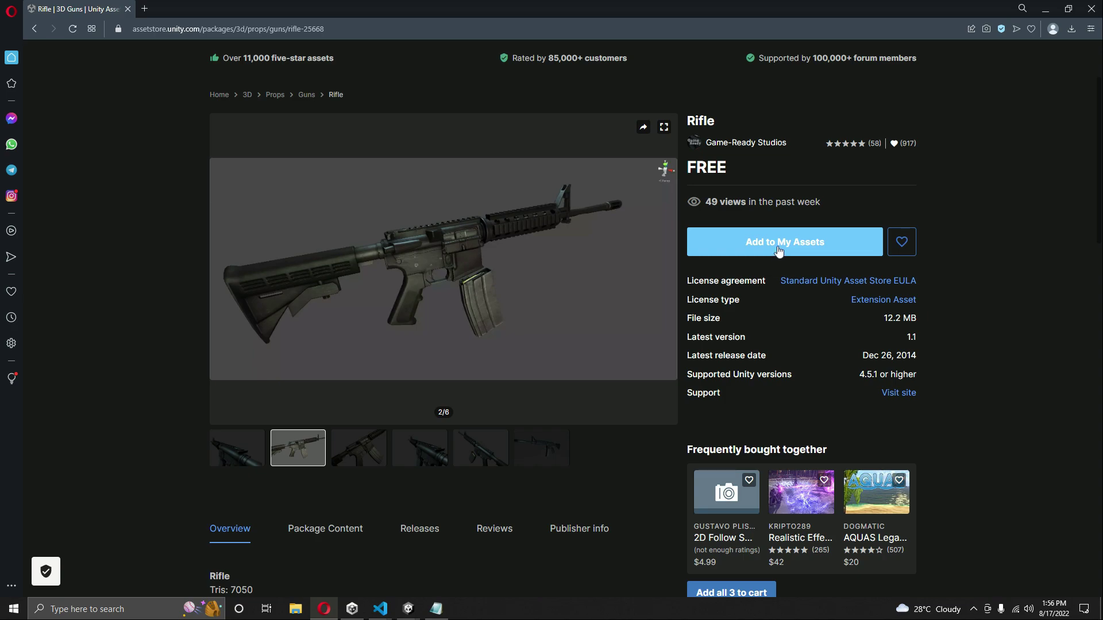
{"action": "left_click", "coordinate": [784, 242]}
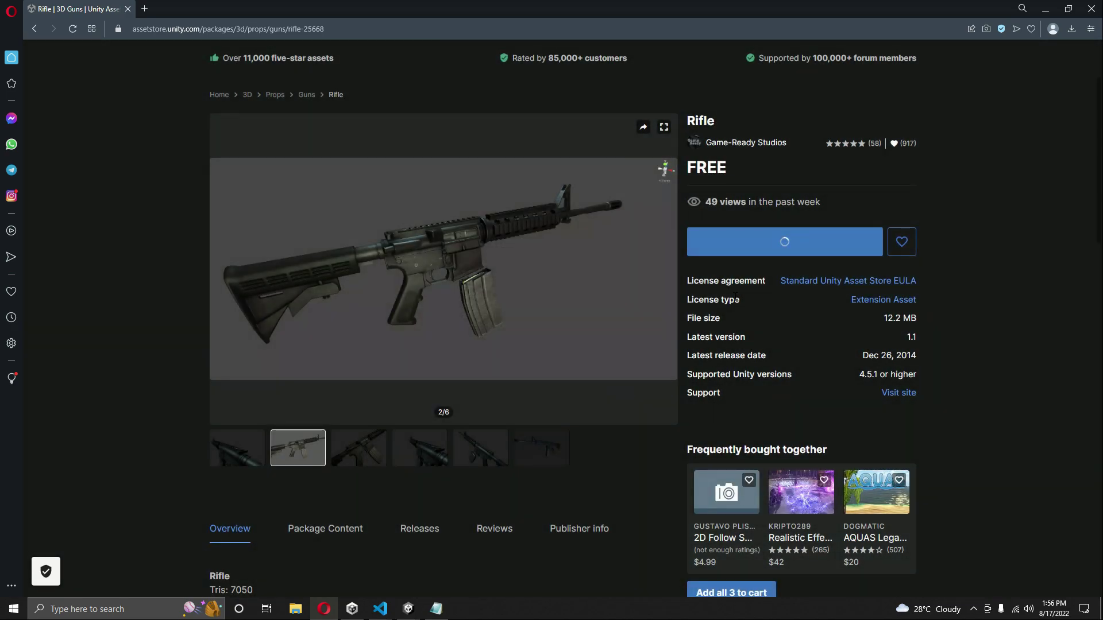
{"action": "left_click", "coordinate": [784, 242]}
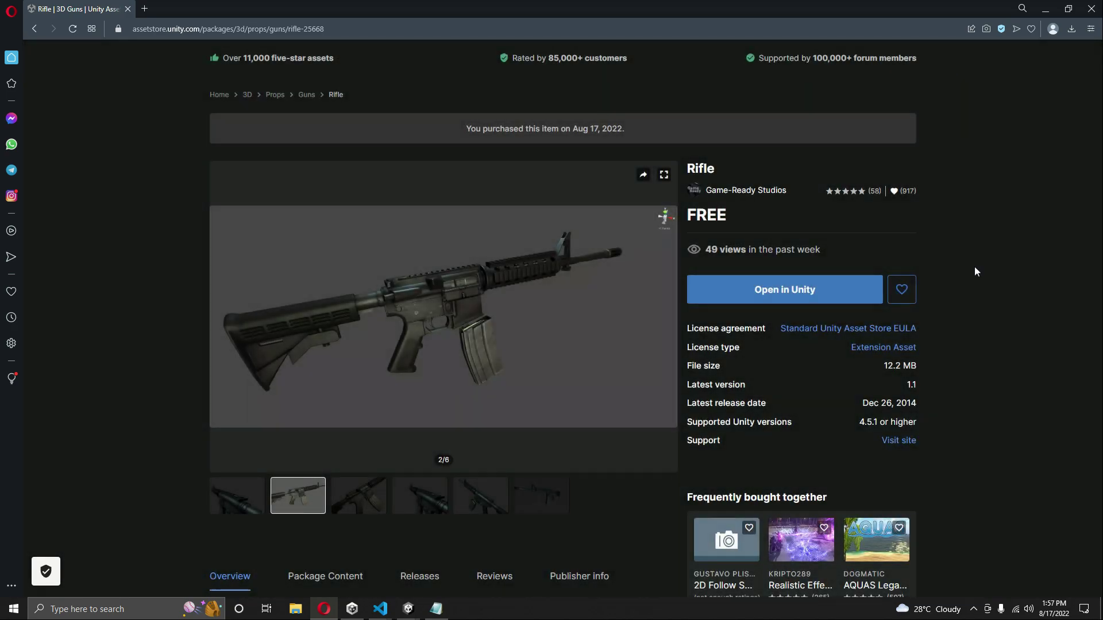
{"action": "mouse_move", "coordinate": [790, 299]}
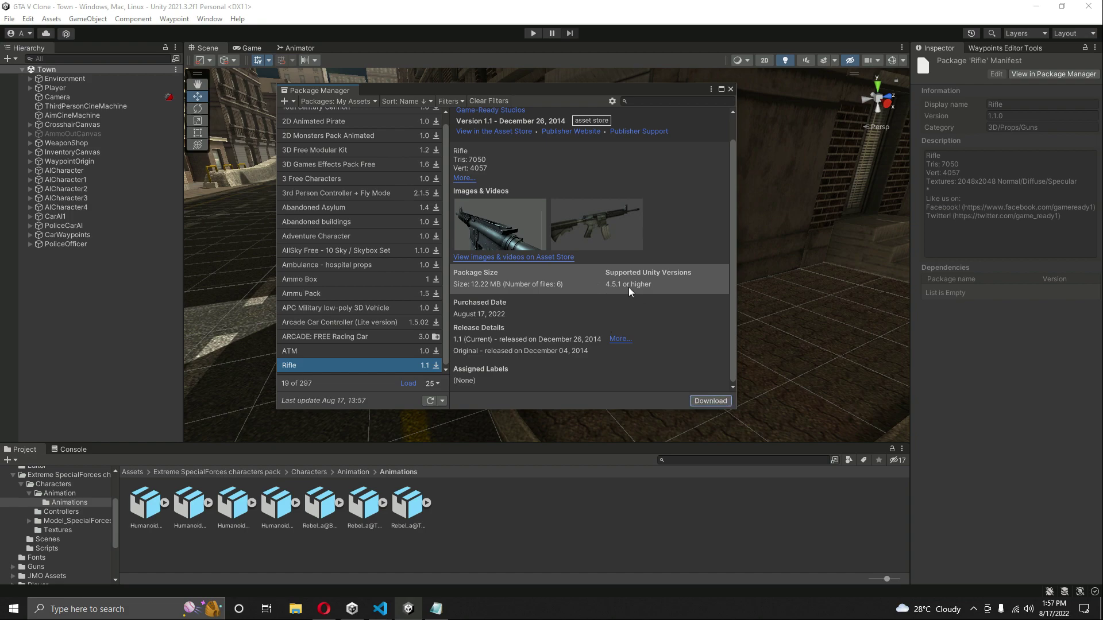
Step: Download the Rifle package and import its materials, model, prefab and textures
{"action": "left_click", "coordinate": [711, 401]}
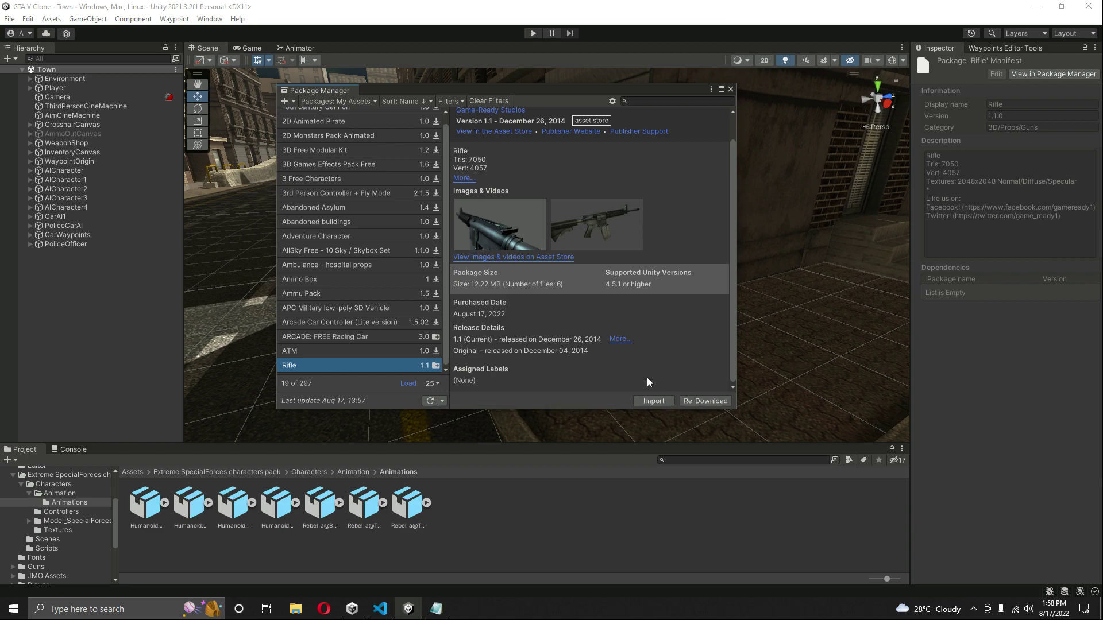
{"action": "mouse_move", "coordinate": [663, 411]}
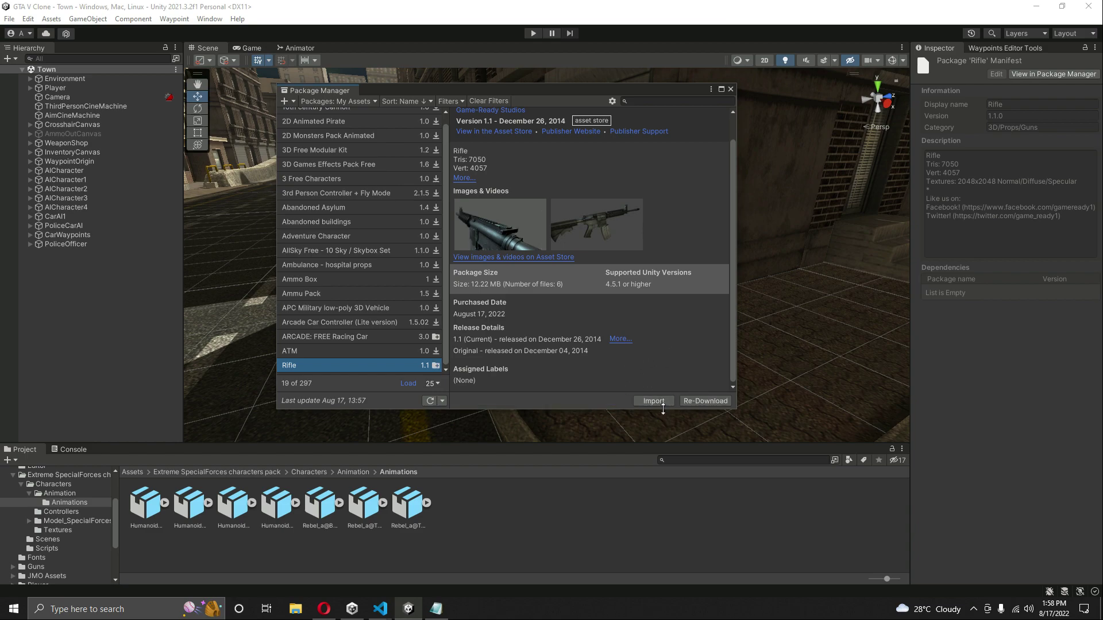
{"action": "left_click", "coordinate": [654, 400]}
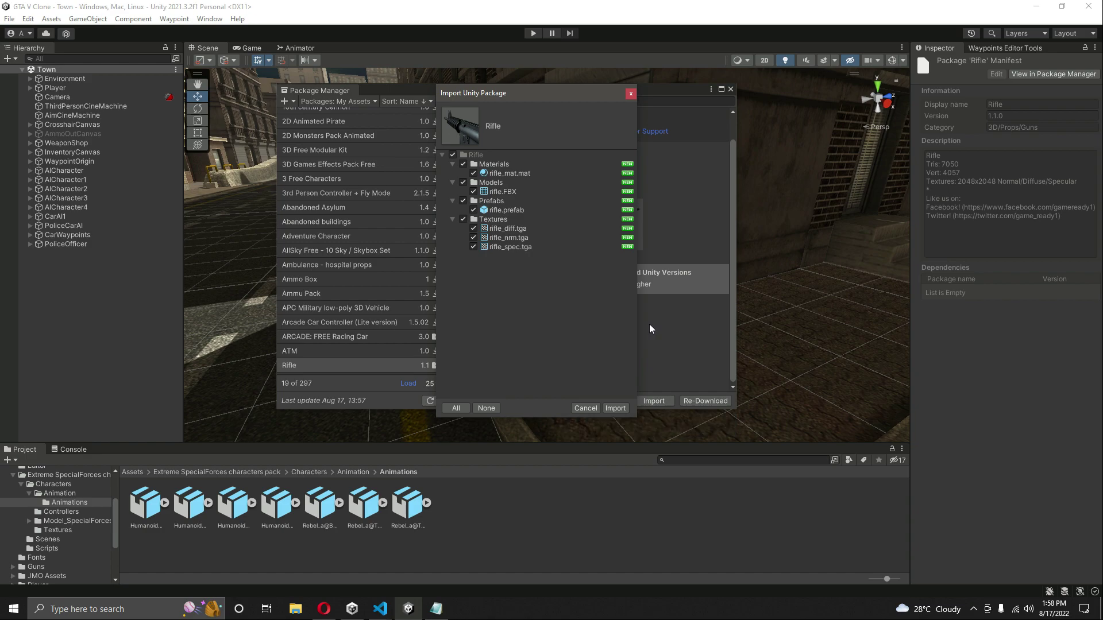
{"action": "mouse_move", "coordinate": [570, 332]}
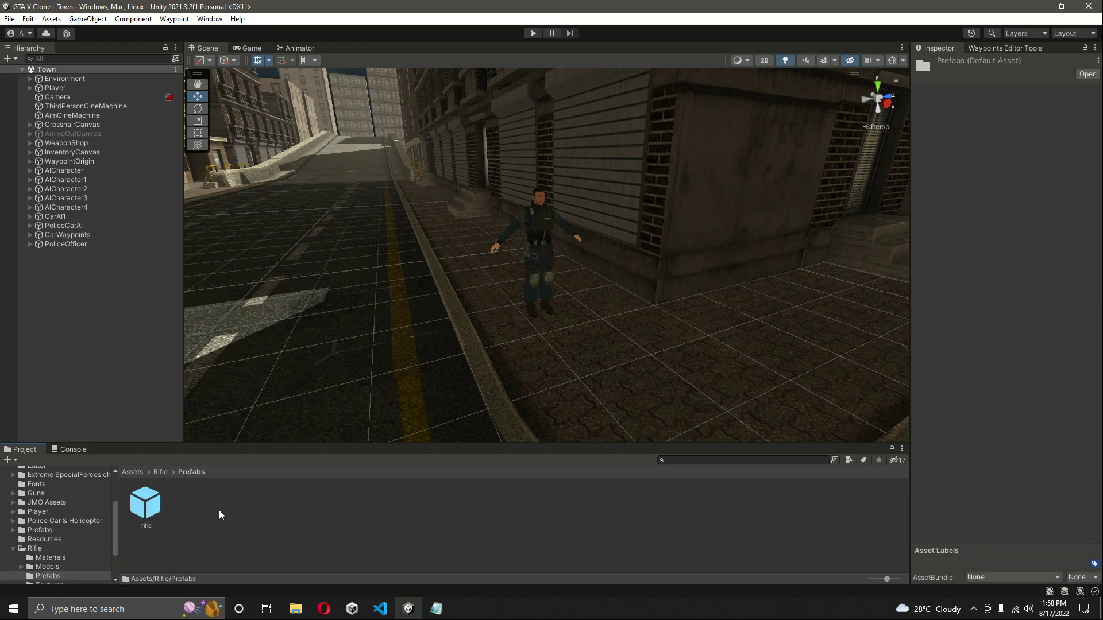
Step: Drag the imported Rifle prefab into the Town scene in front of the officer
{"action": "left_click", "coordinate": [146, 503]}
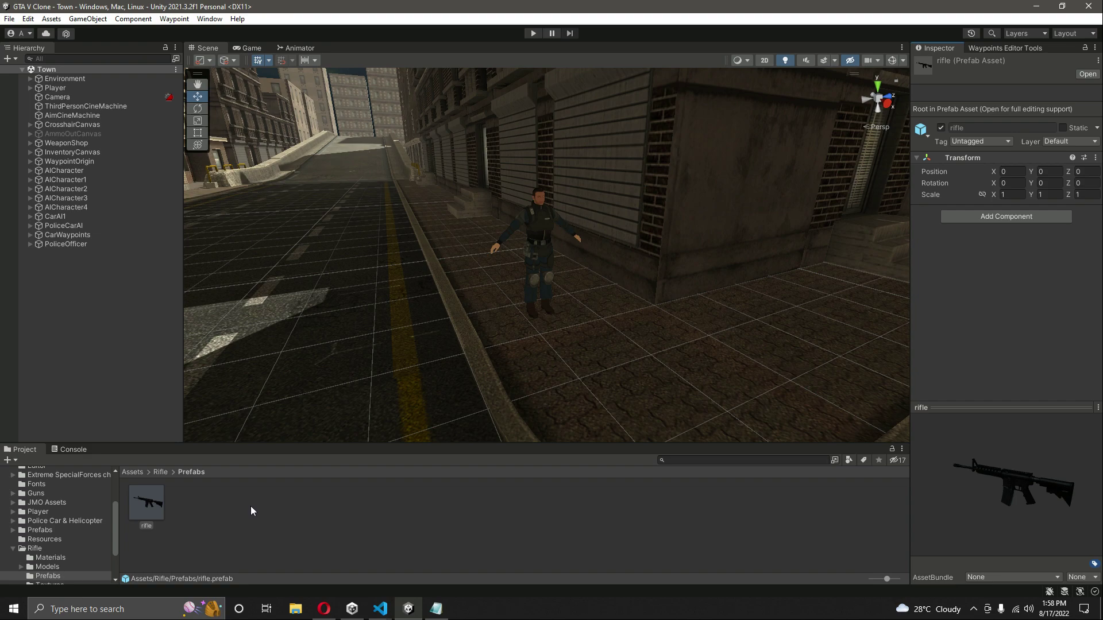
{"action": "mouse_move", "coordinate": [164, 511]}
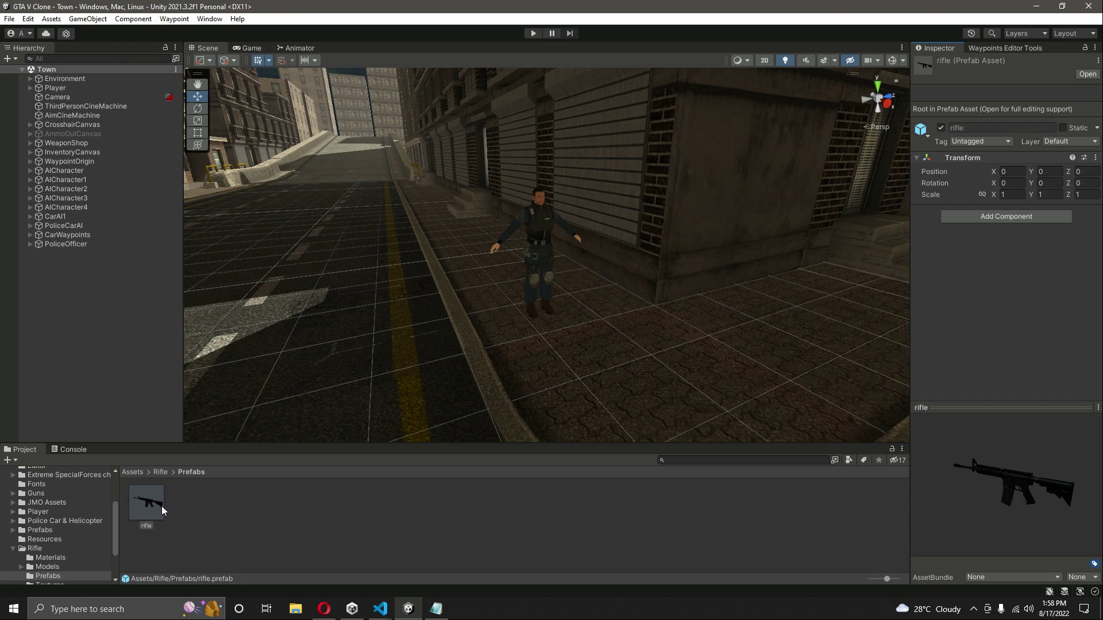
{"action": "left_click_drag", "start_coordinate": [147, 503], "coordinate": [541, 295]}
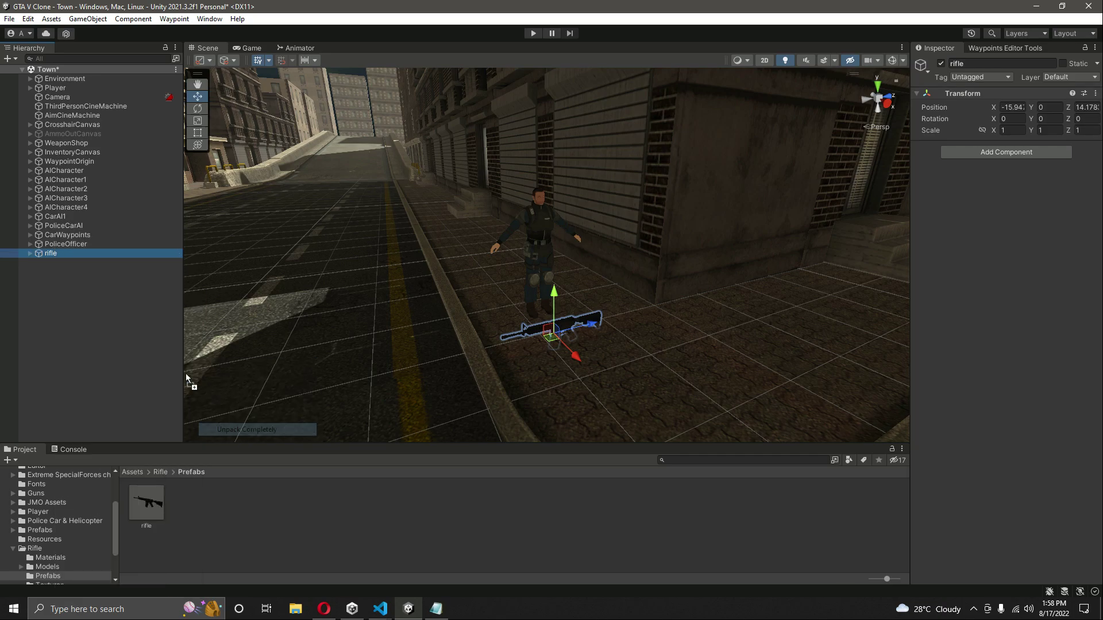
Step: Expand PoliceOfficer through Reference, Hips, Spine and right arm down to RightHandThumb1
{"action": "left_click", "coordinate": [66, 243]}
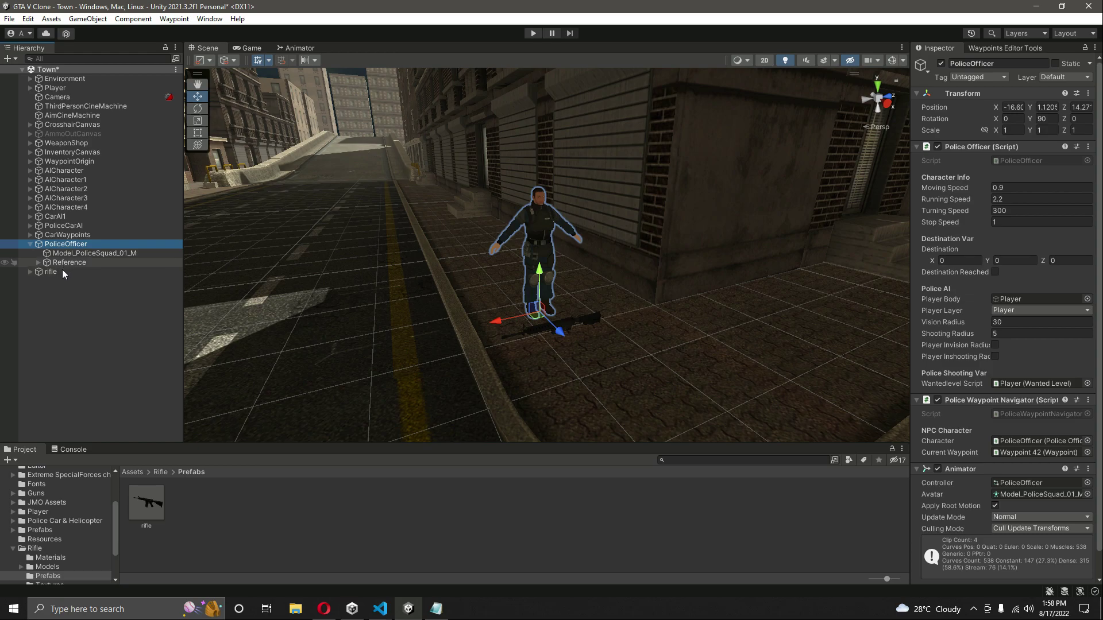
{"action": "left_click", "coordinate": [39, 262]}
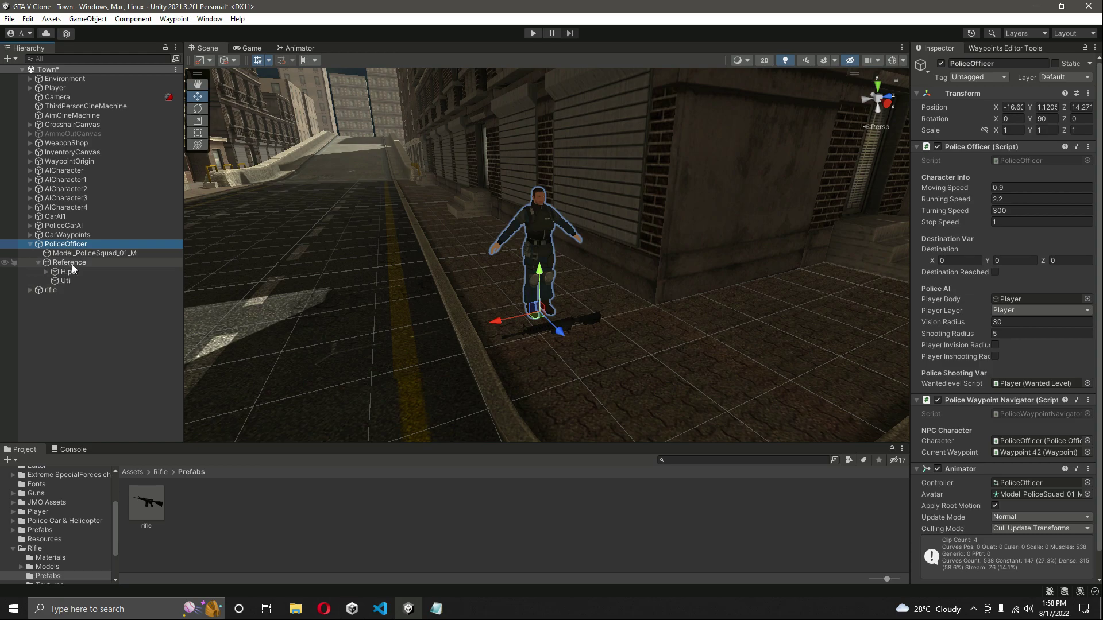
{"action": "left_click", "coordinate": [46, 271]}
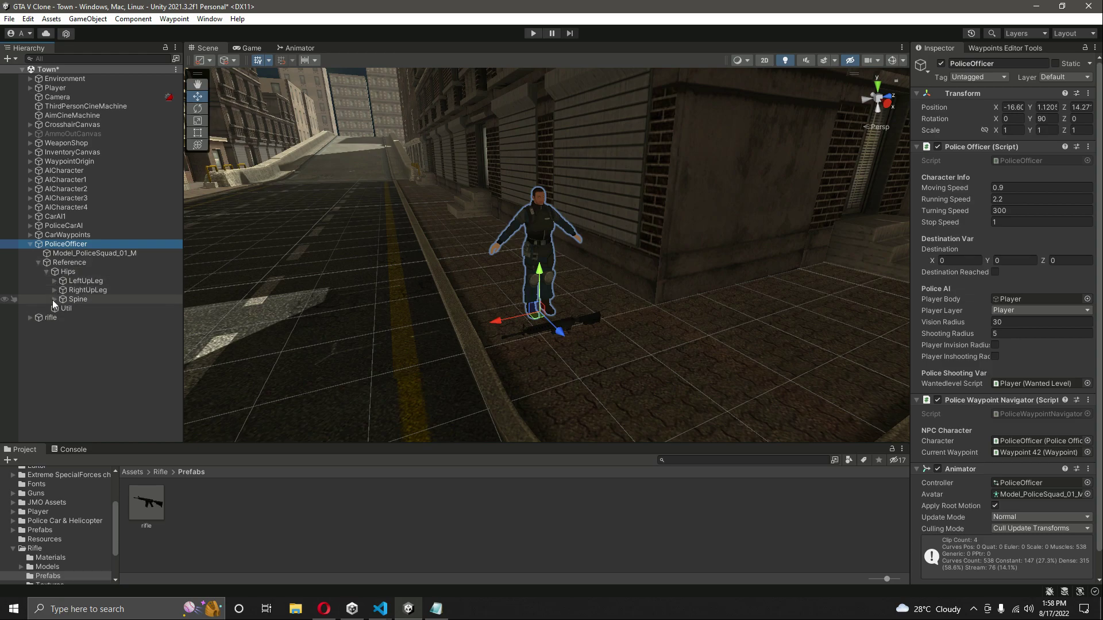
{"action": "left_click", "coordinate": [54, 299]}
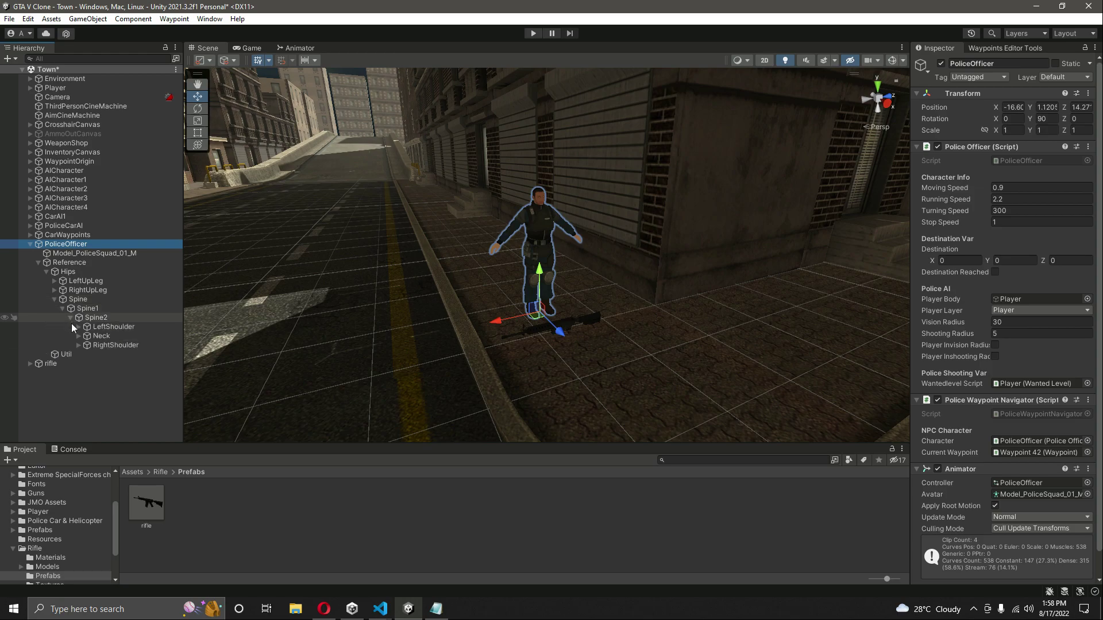
{"action": "left_click", "coordinate": [78, 344]}
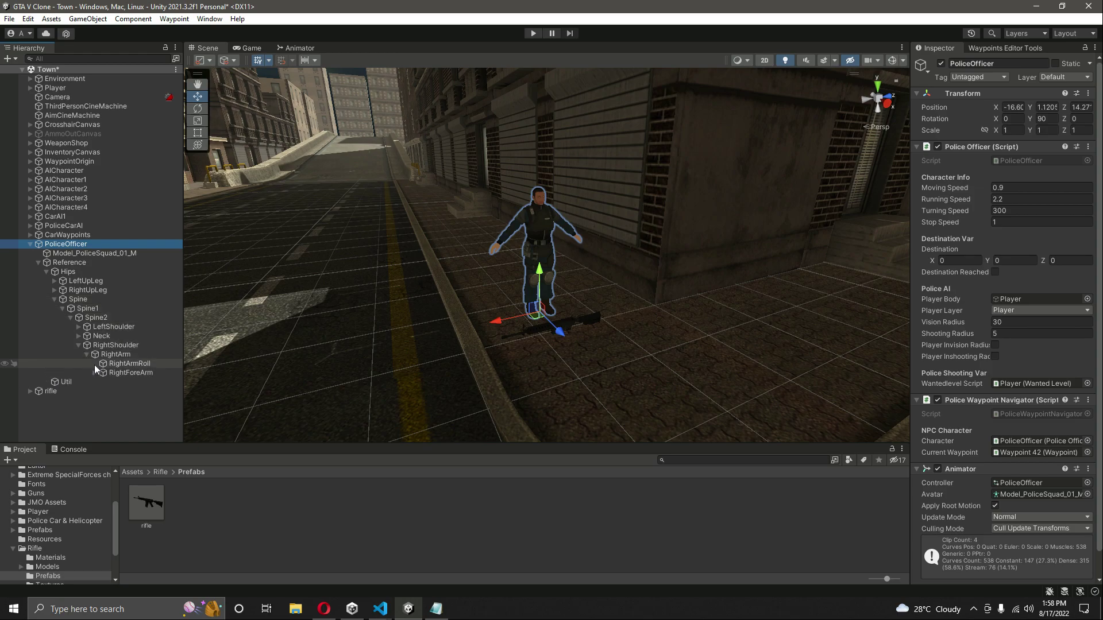
{"action": "left_click", "coordinate": [101, 372]}
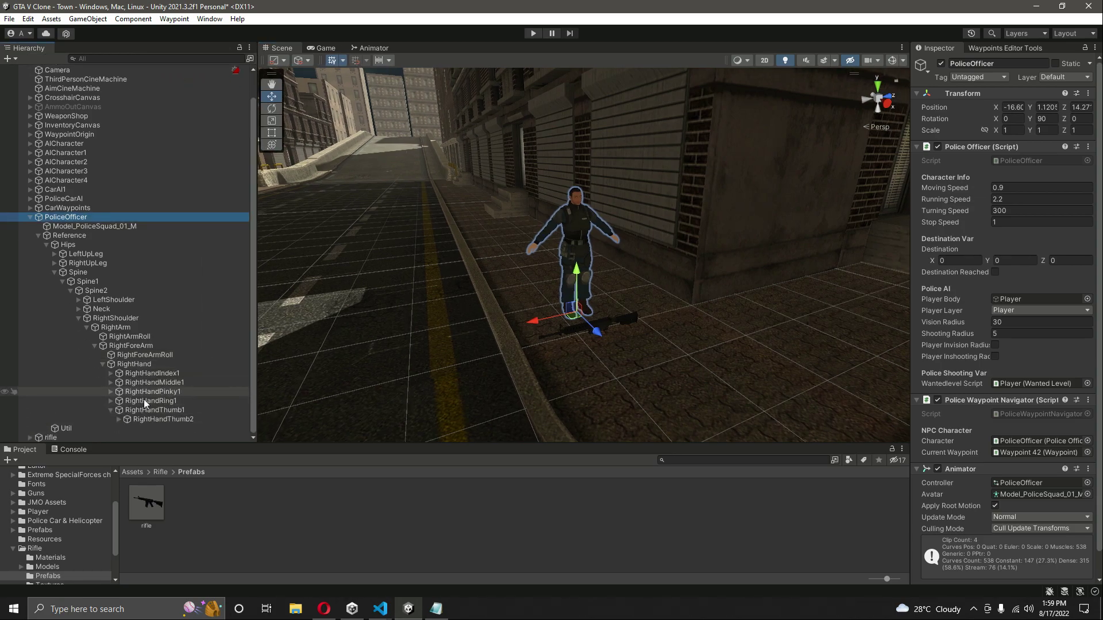
{"action": "left_click", "coordinate": [154, 410]}
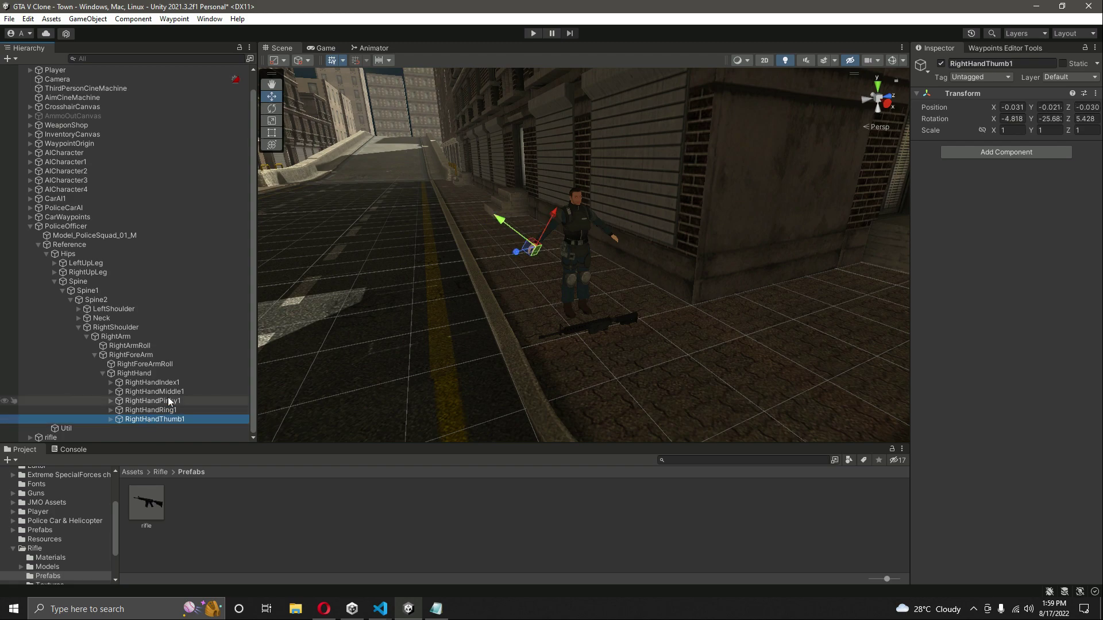
{"action": "left_click", "coordinate": [50, 437]}
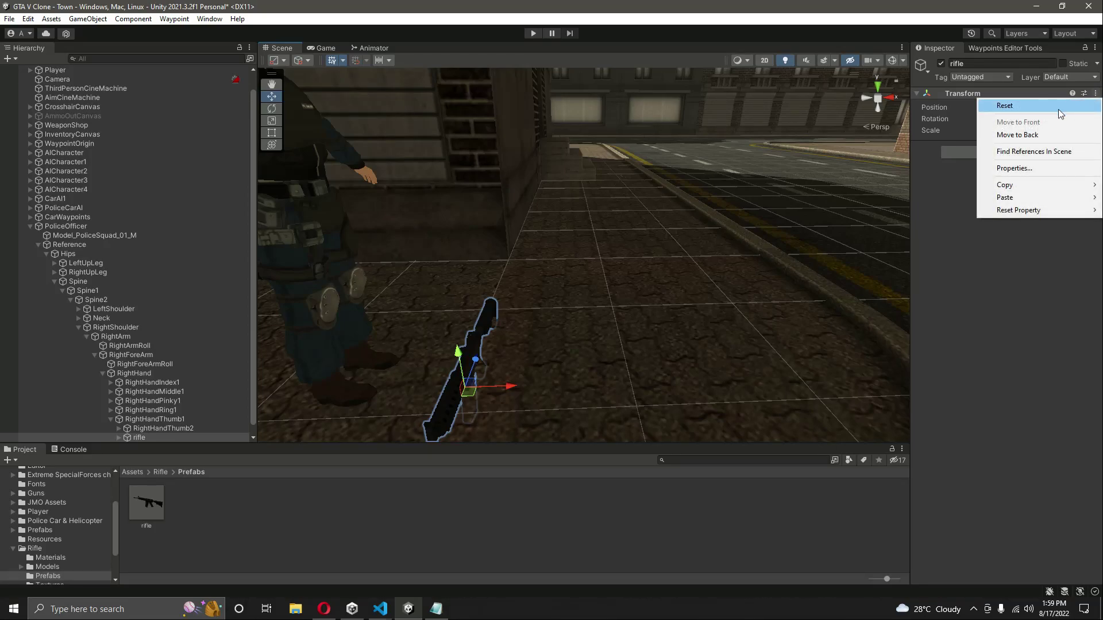
Step: Reset the rifle's Transform so it sits at the officer's right thumb bone
{"action": "left_click", "coordinate": [1004, 106]}
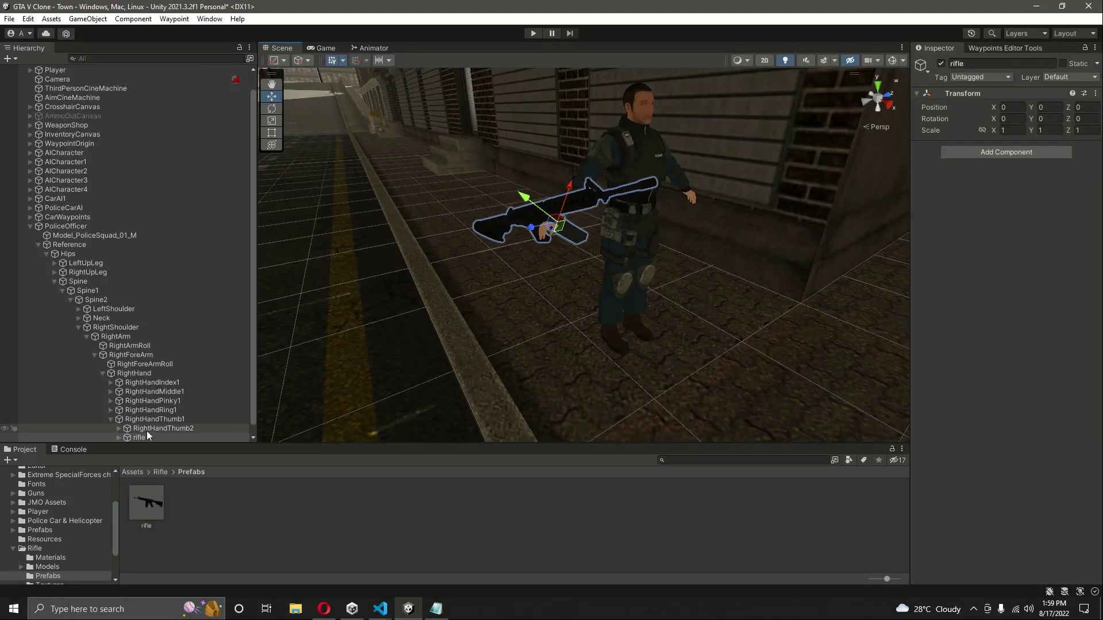
{"action": "left_click", "coordinate": [139, 437]}
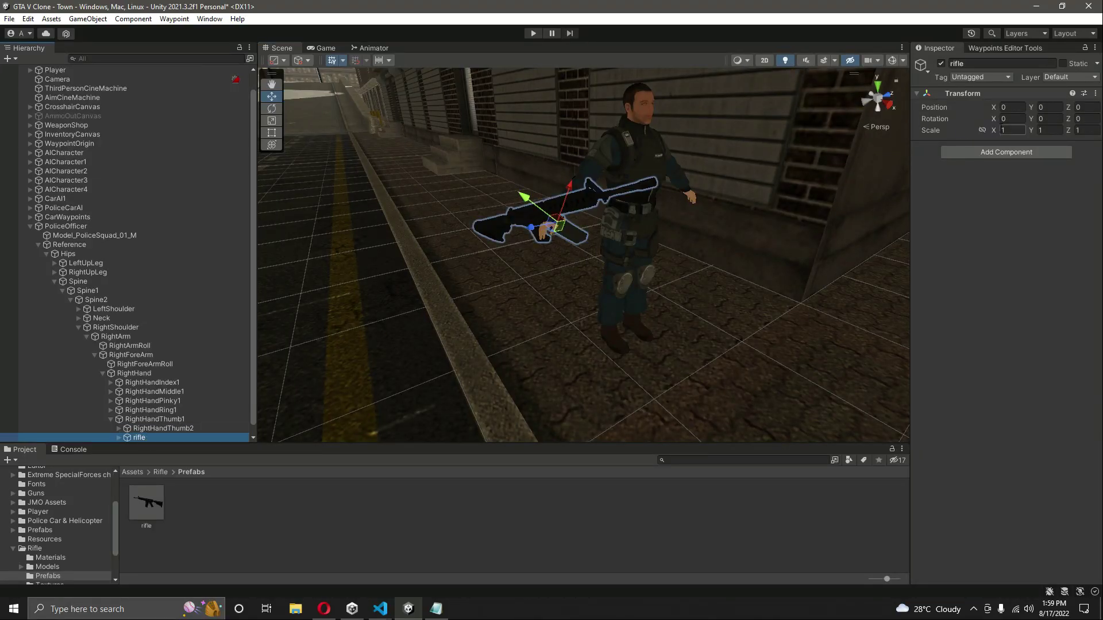
Step: Set the rifle's scale to 0.8, then reduce it to 0.6 on all axes
{"action": "left_click", "coordinate": [1012, 130]}
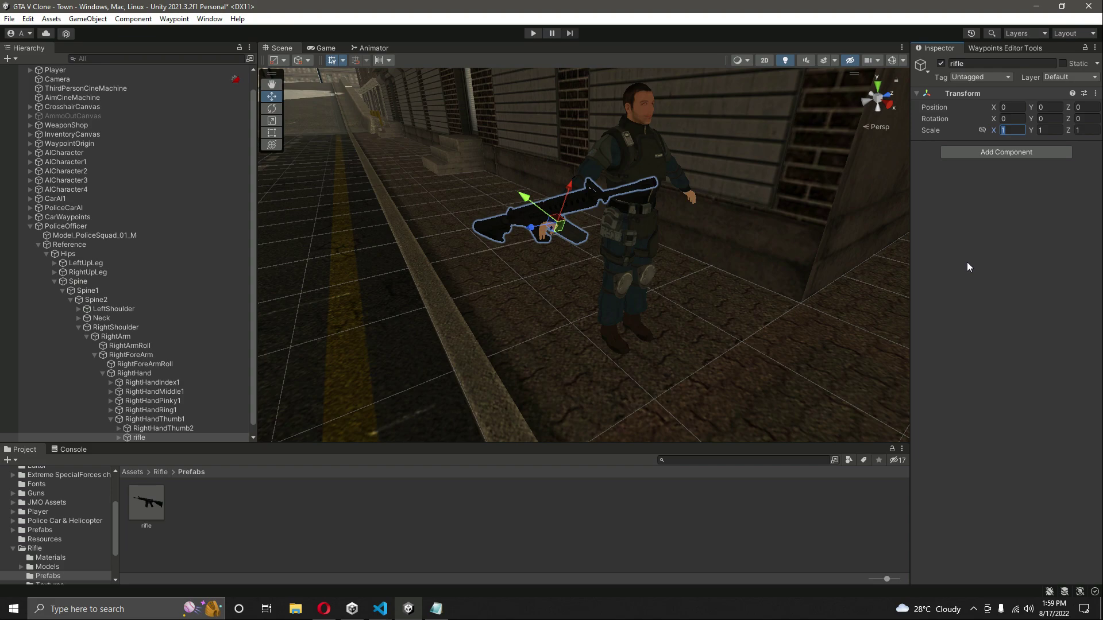
{"action": "type", "text": "0.8"}
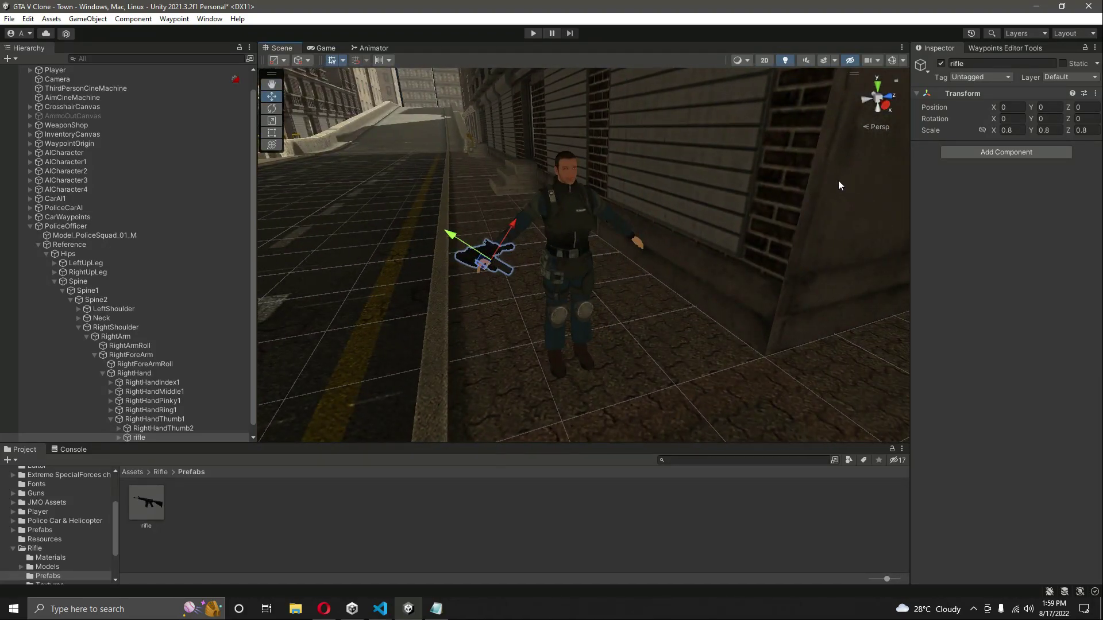
{"action": "left_click", "coordinate": [1010, 131]}
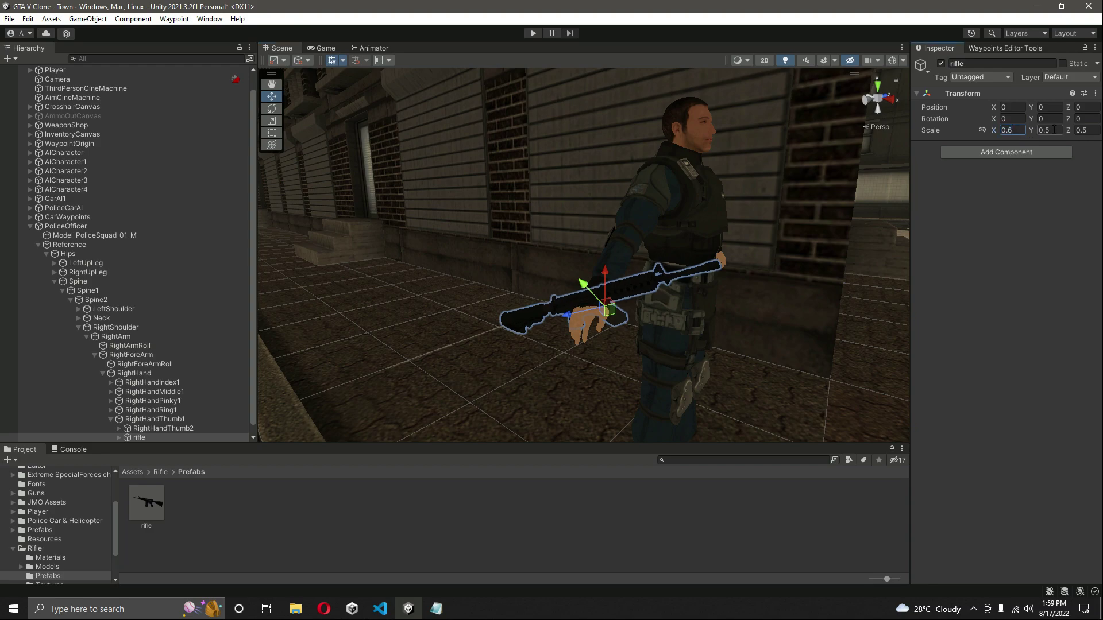
{"action": "type", "text": "0.6"}
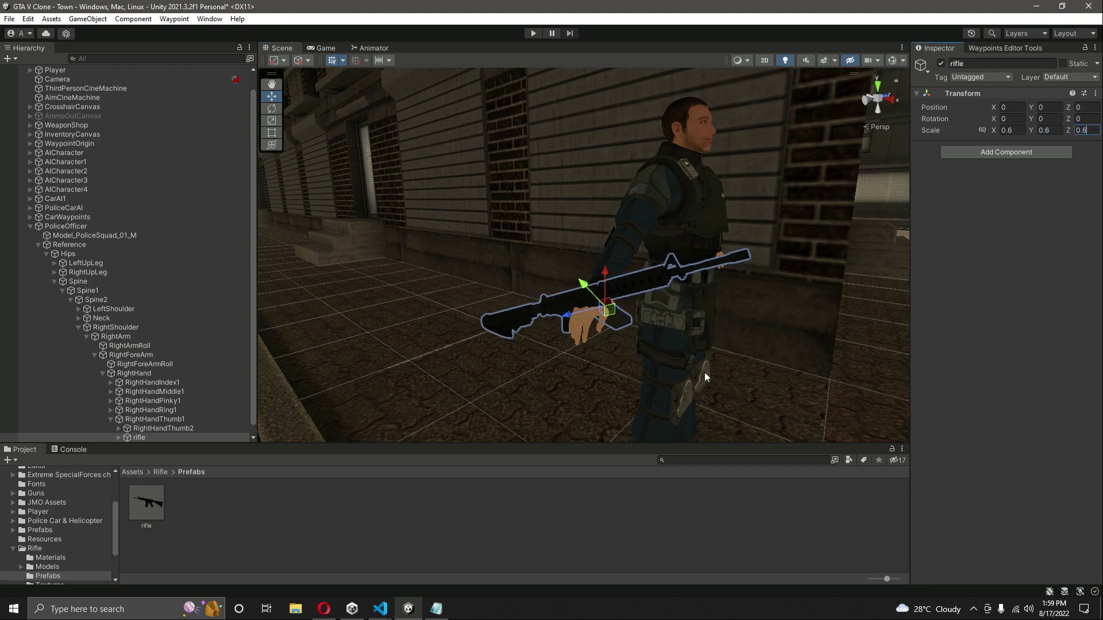
{"action": "mouse_move", "coordinate": [676, 288]}
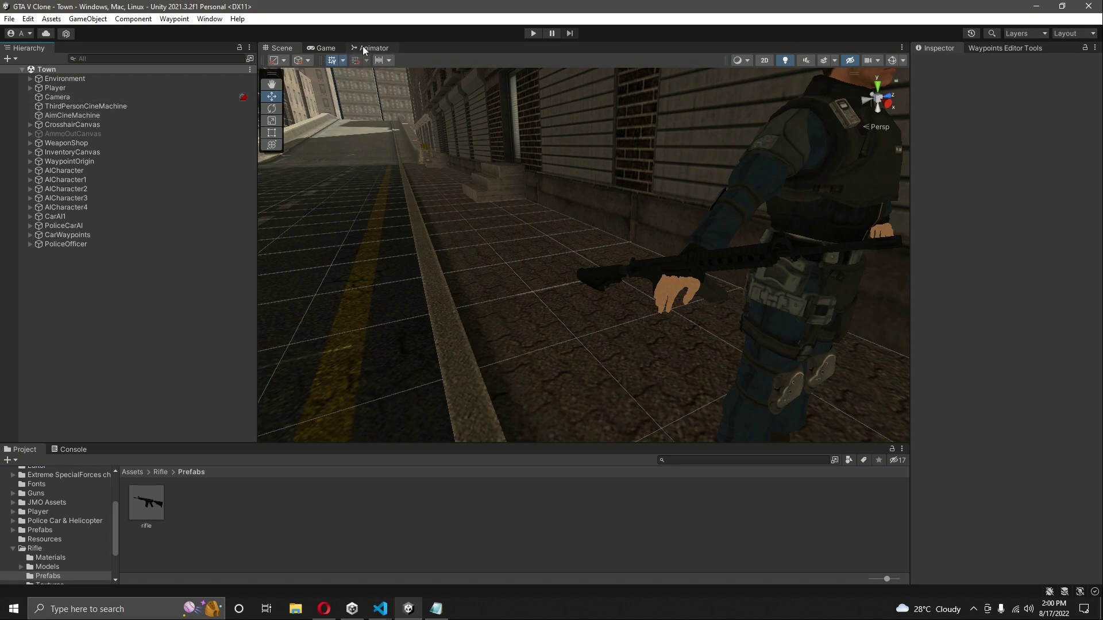
Step: Make ShootPrimaryAssaultRifle 0 the default state in the PoliceOfficer animator controller
{"action": "left_click", "coordinate": [65, 244]}
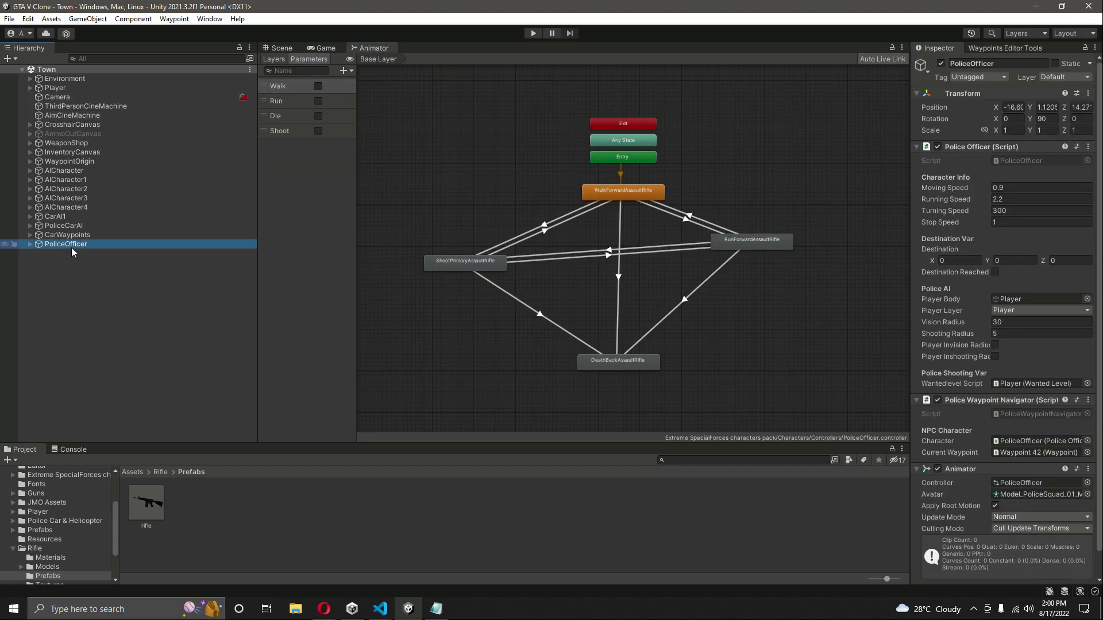
{"action": "left_click", "coordinate": [64, 475]}
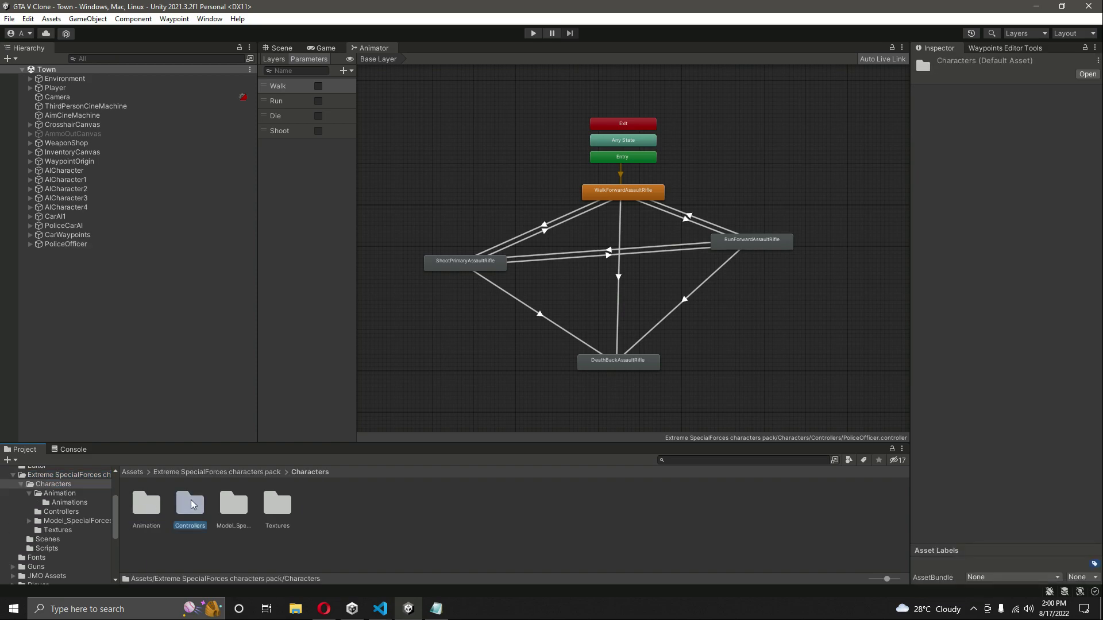
{"action": "double_click", "coordinate": [189, 503]}
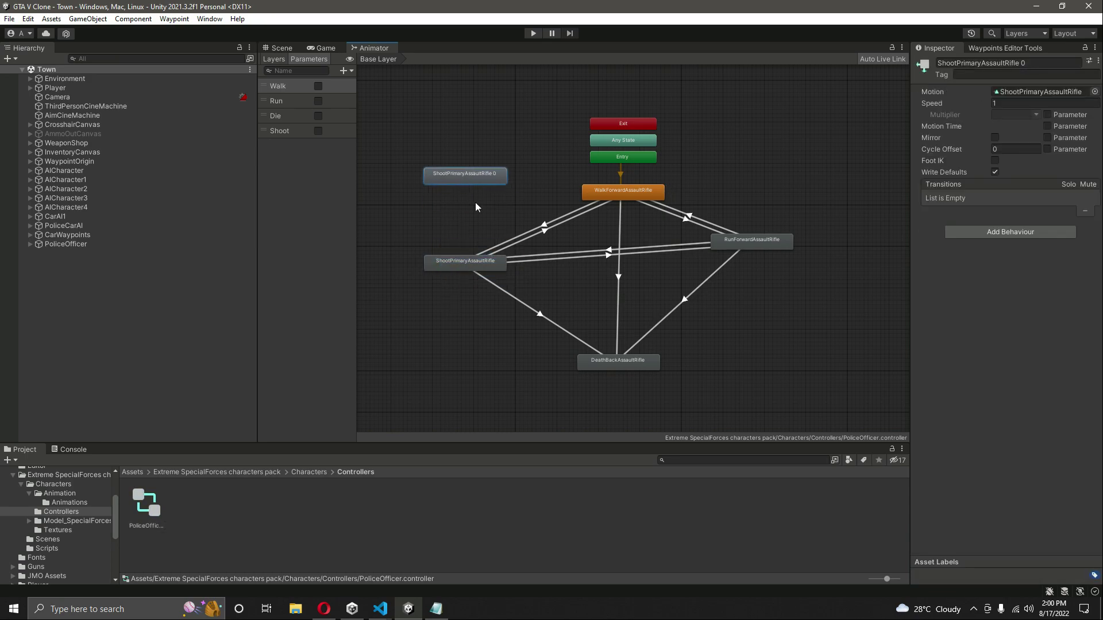
{"action": "right_click", "coordinate": [464, 176]}
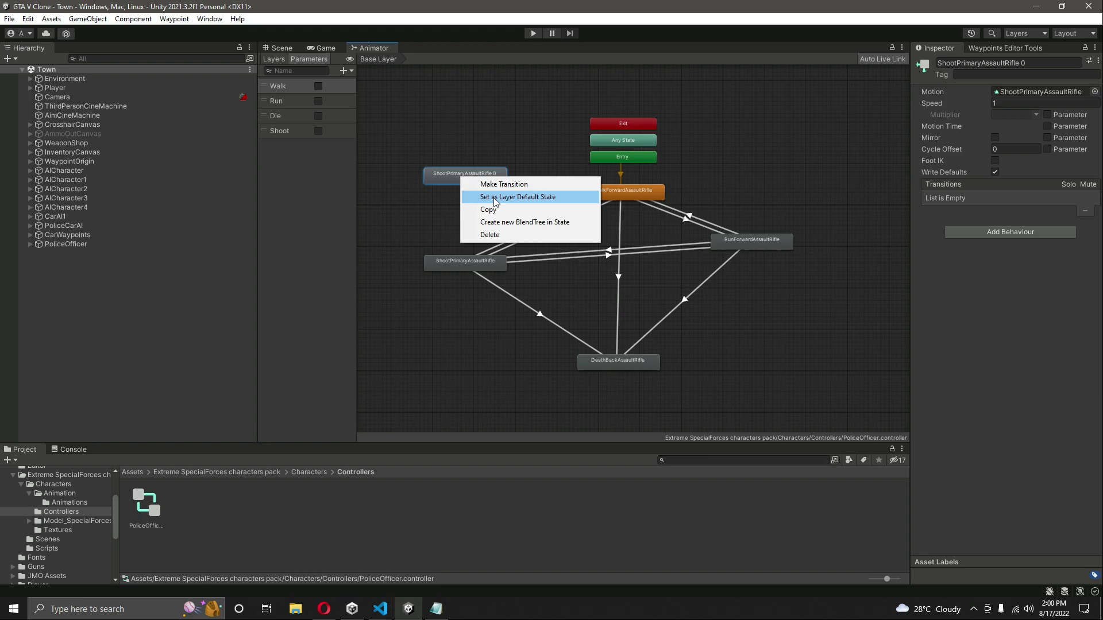
{"action": "left_click", "coordinate": [516, 197]}
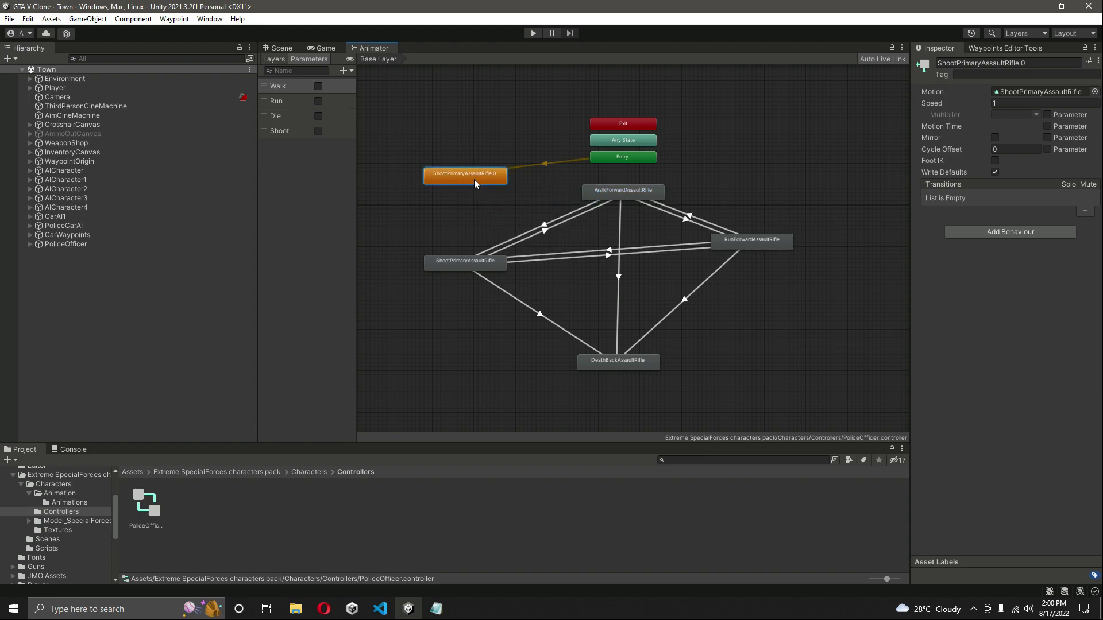
{"action": "left_click", "coordinate": [272, 48]}
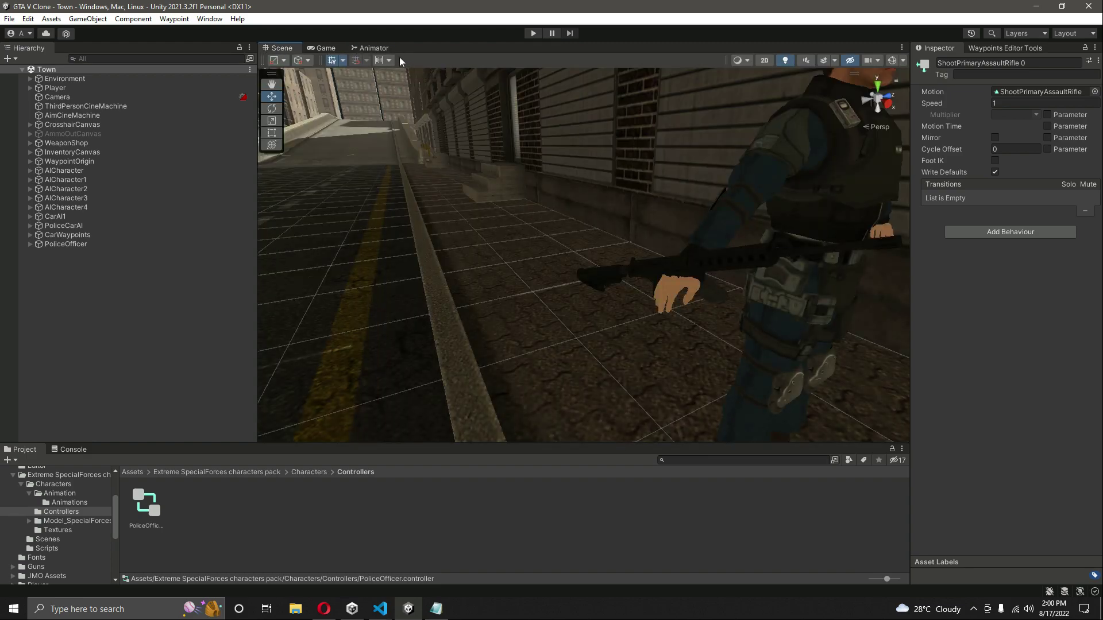
Step: Disable the officer's Police Waypoint Navigator script and enter play mode
{"action": "left_click", "coordinate": [65, 244]}
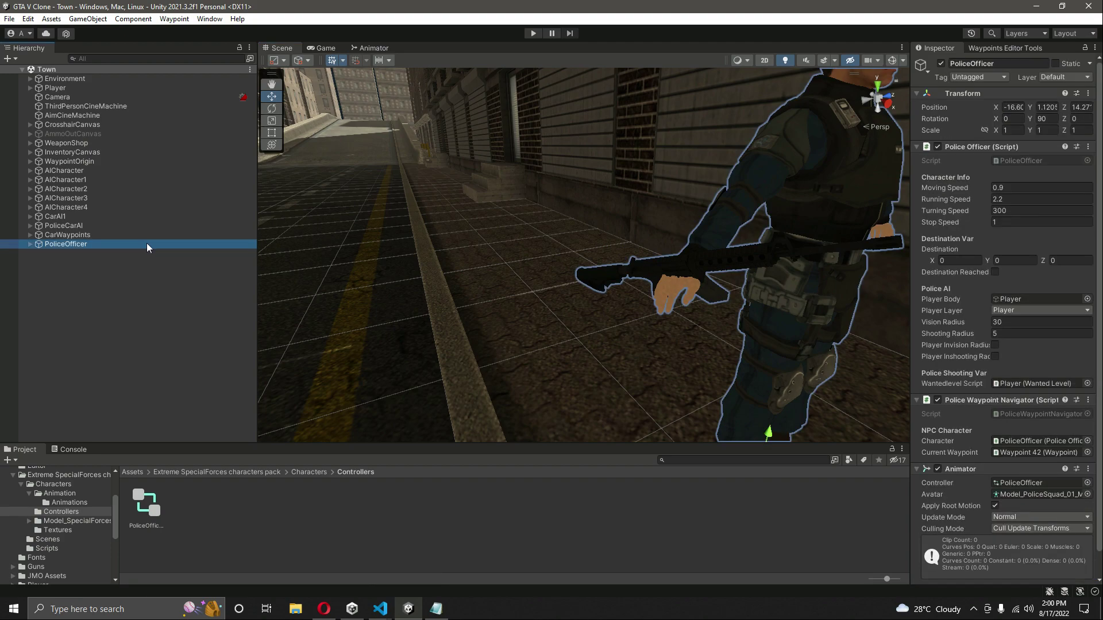
{"action": "left_click", "coordinate": [937, 146]}
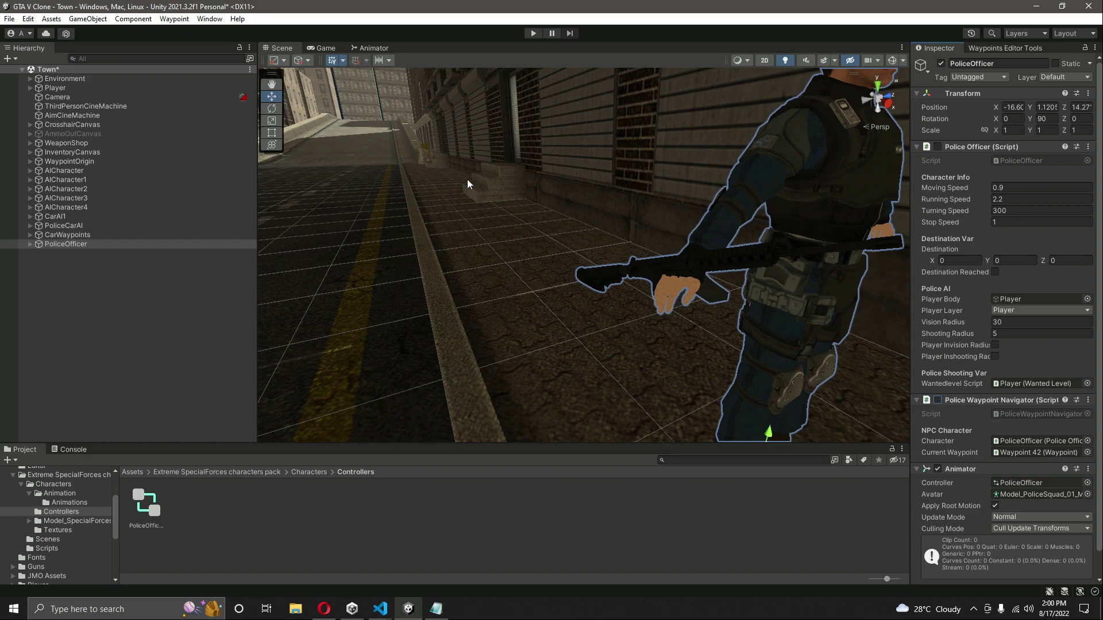
{"action": "left_click", "coordinate": [533, 32]}
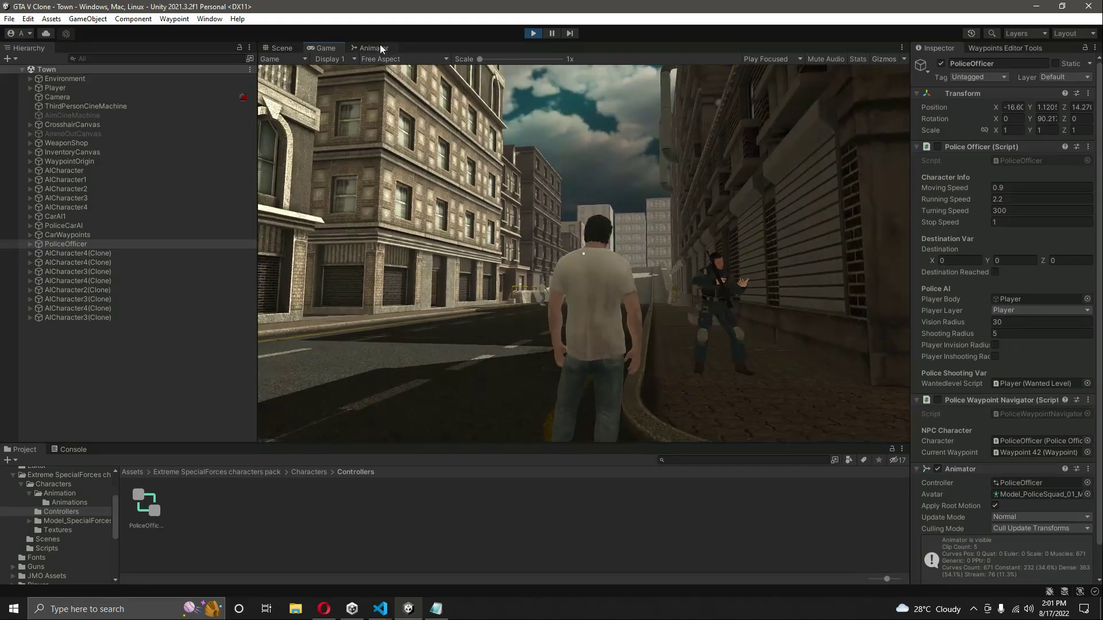
Step: During play, select the rifle under RightHand and move and rotate it into the officer's hands
{"action": "left_click", "coordinate": [374, 47]}
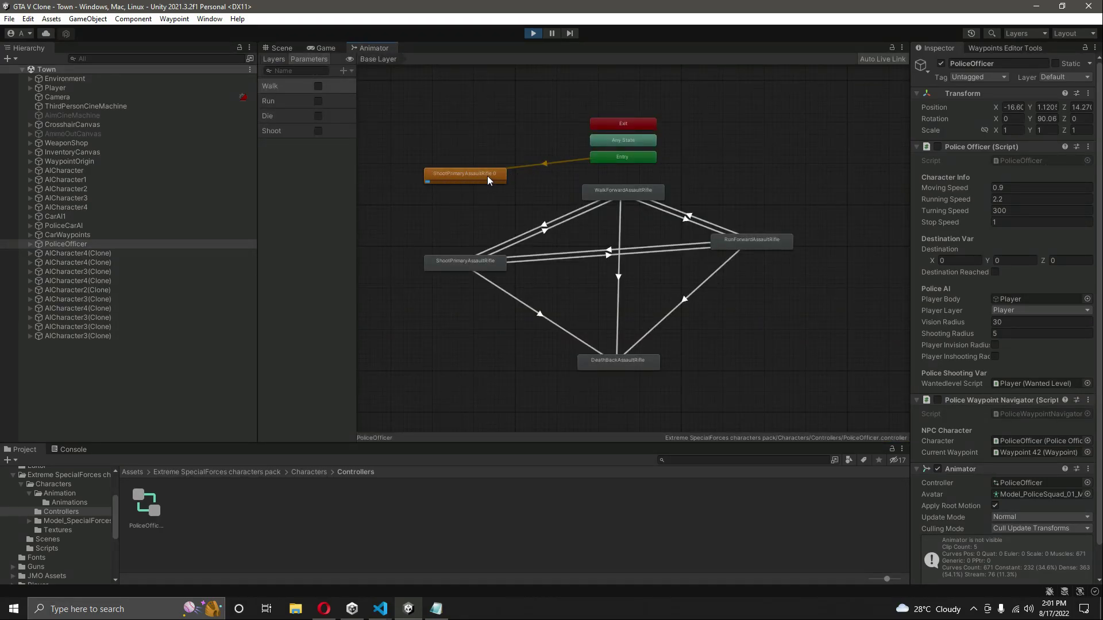
{"action": "left_click", "coordinate": [277, 47]}
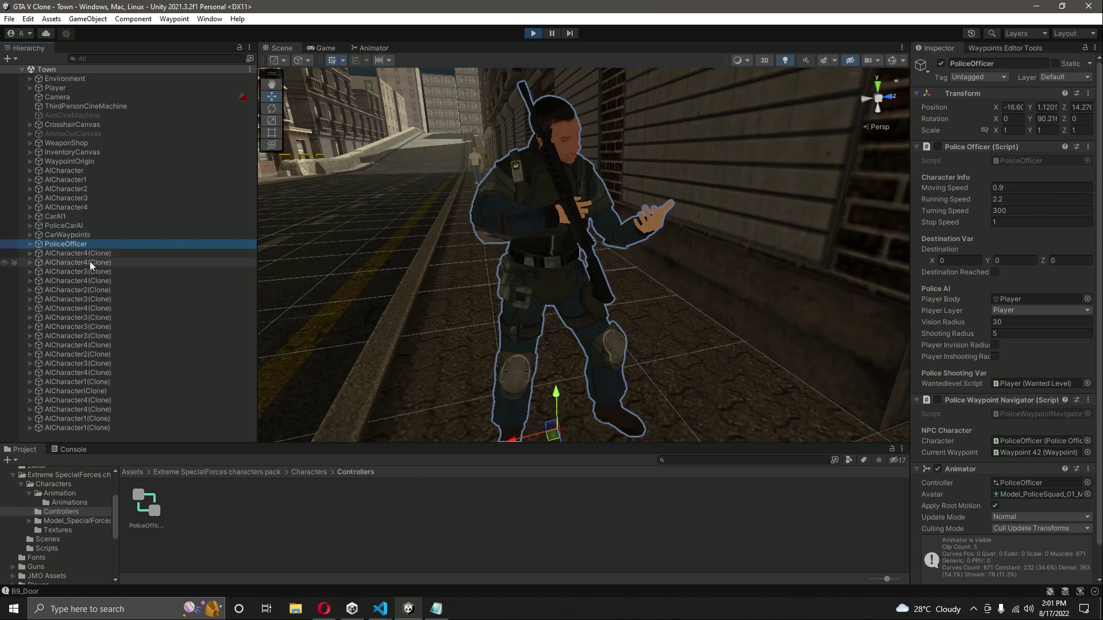
{"action": "left_click", "coordinate": [29, 244]}
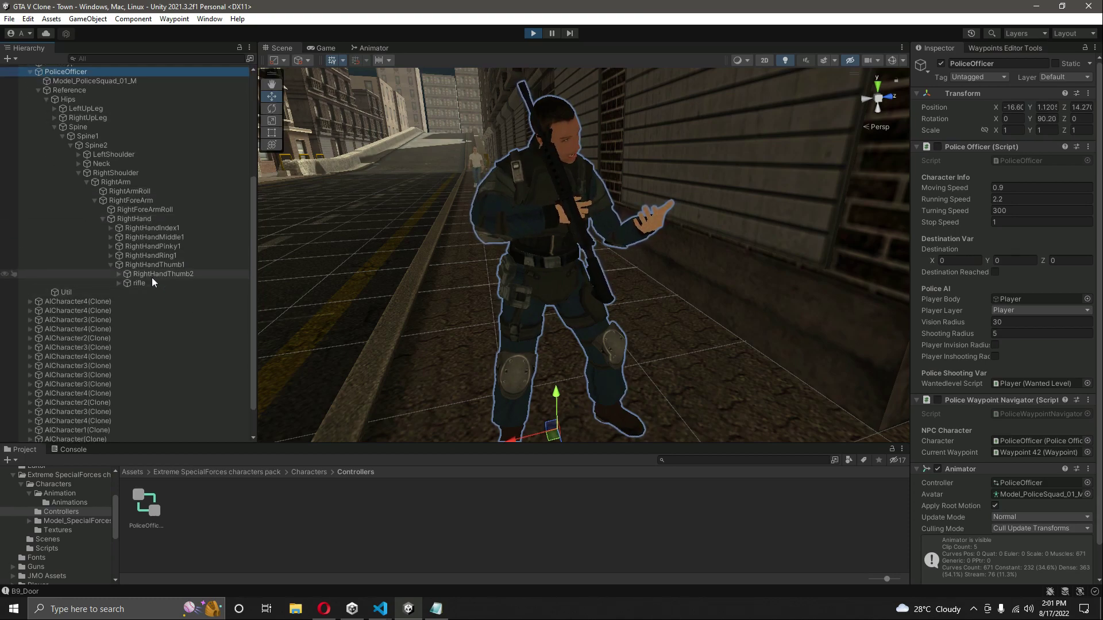
{"action": "left_click", "coordinate": [138, 283]}
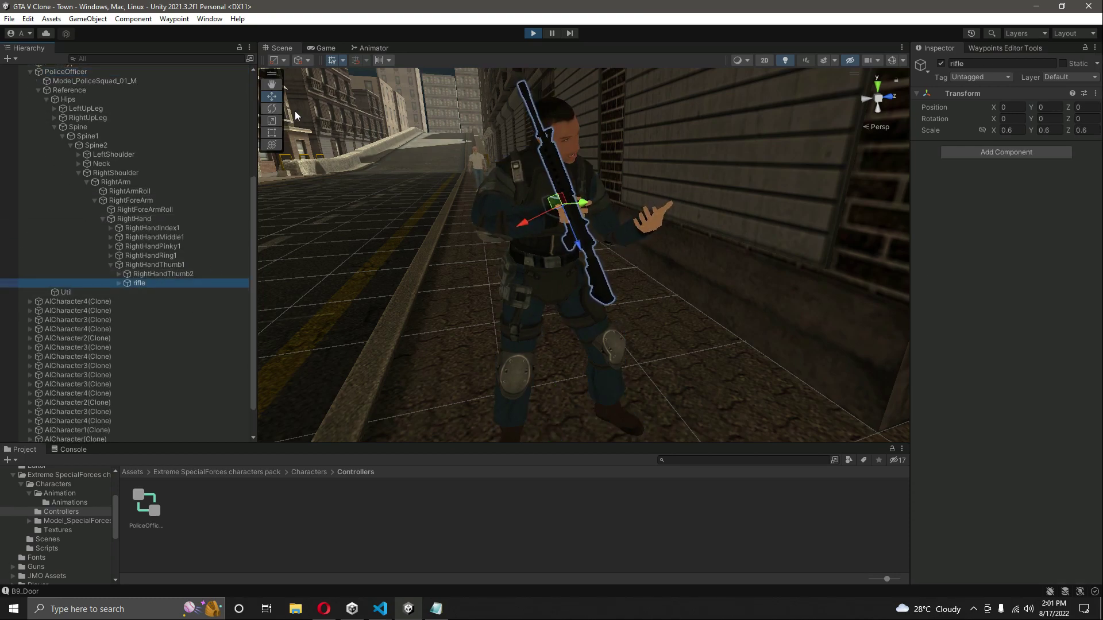
{"action": "left_click", "coordinate": [271, 107]}
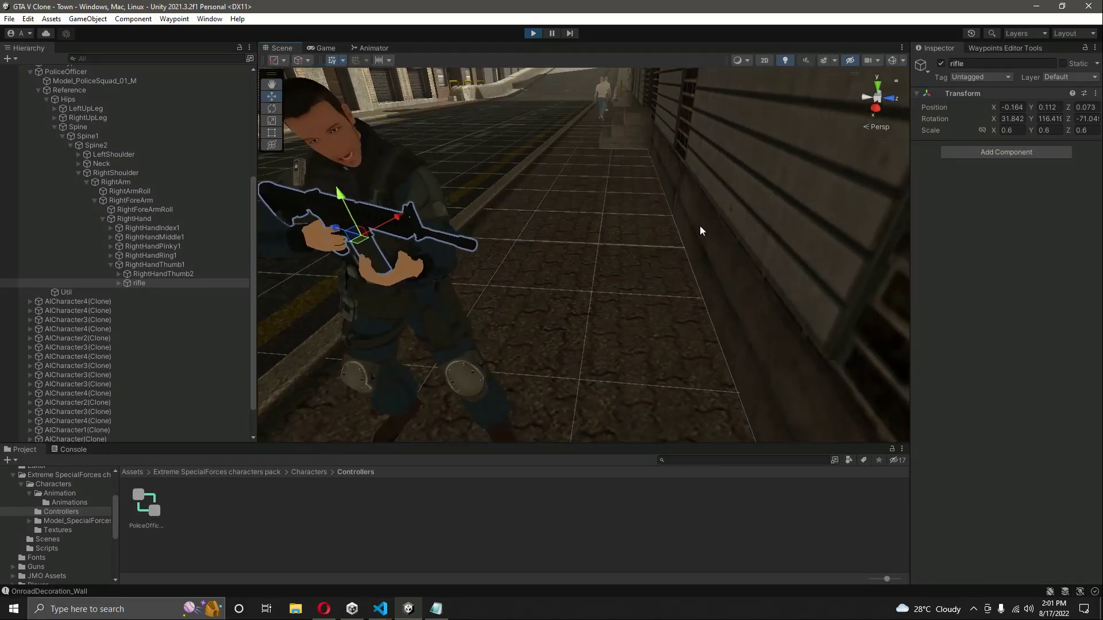
{"action": "left_click", "coordinate": [270, 108]}
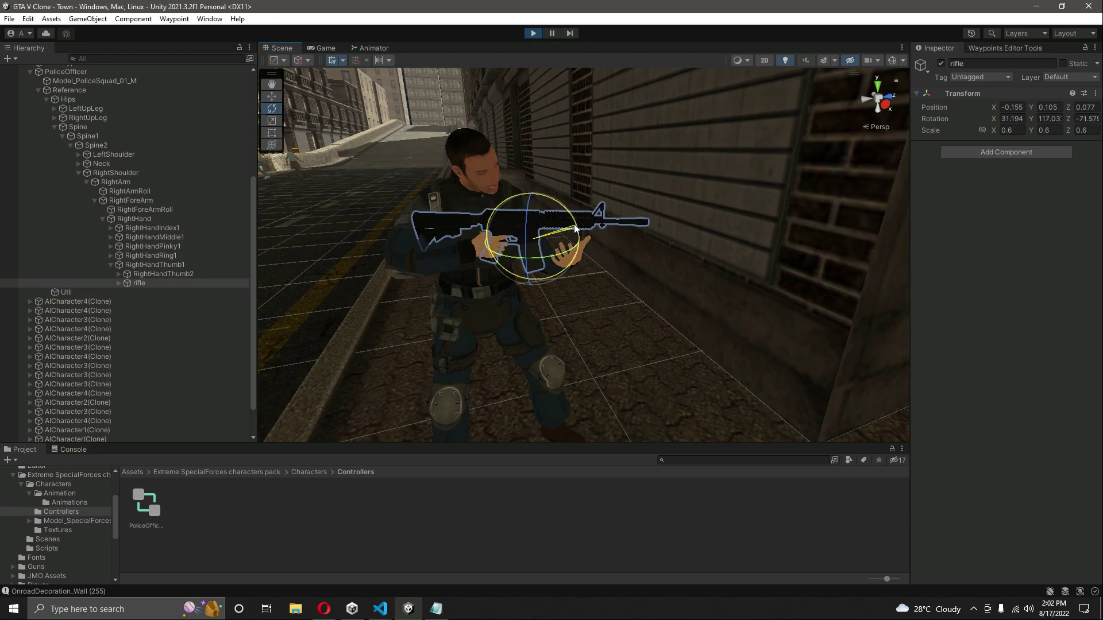
Step: Copy the rifle's Transform component values while still in play mode
{"action": "left_click", "coordinate": [270, 96]}
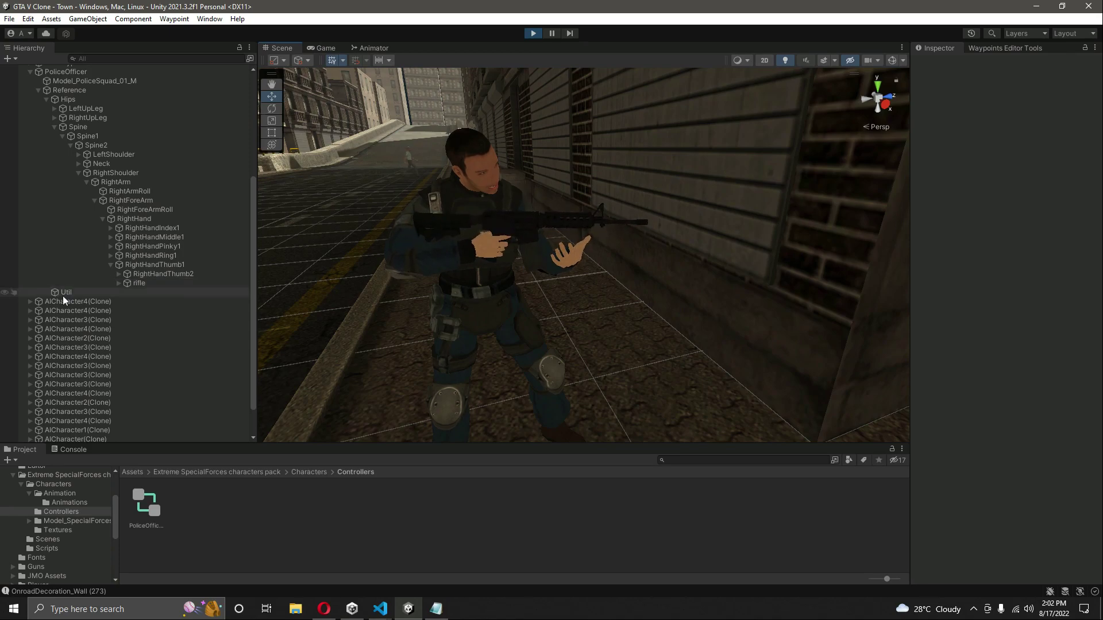
{"action": "left_click", "coordinate": [137, 283]}
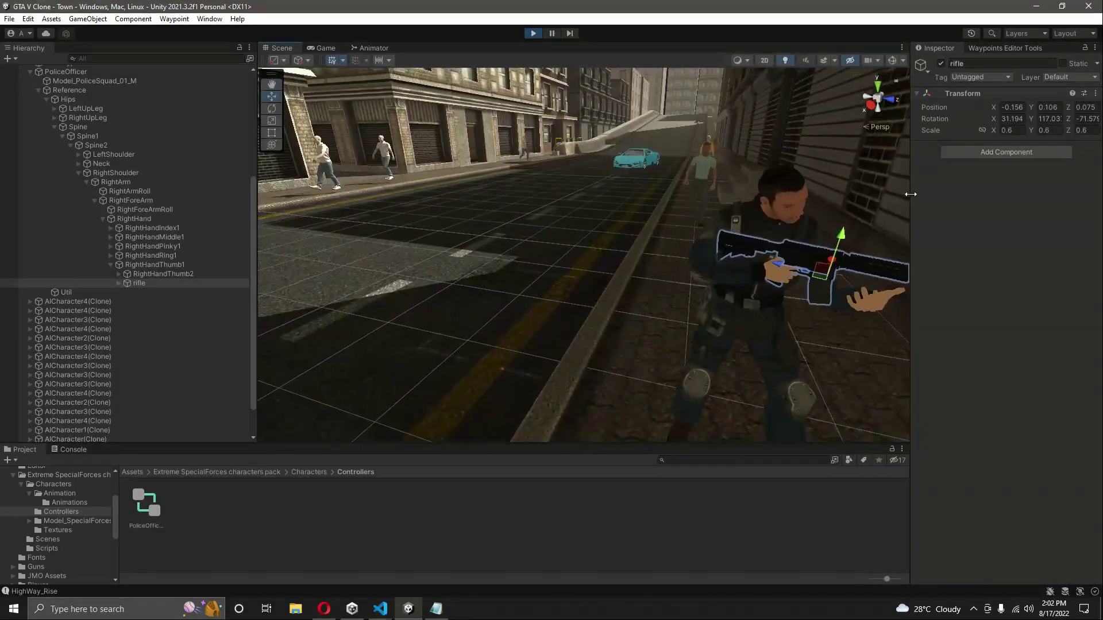
{"action": "left_click", "coordinate": [1094, 93]}
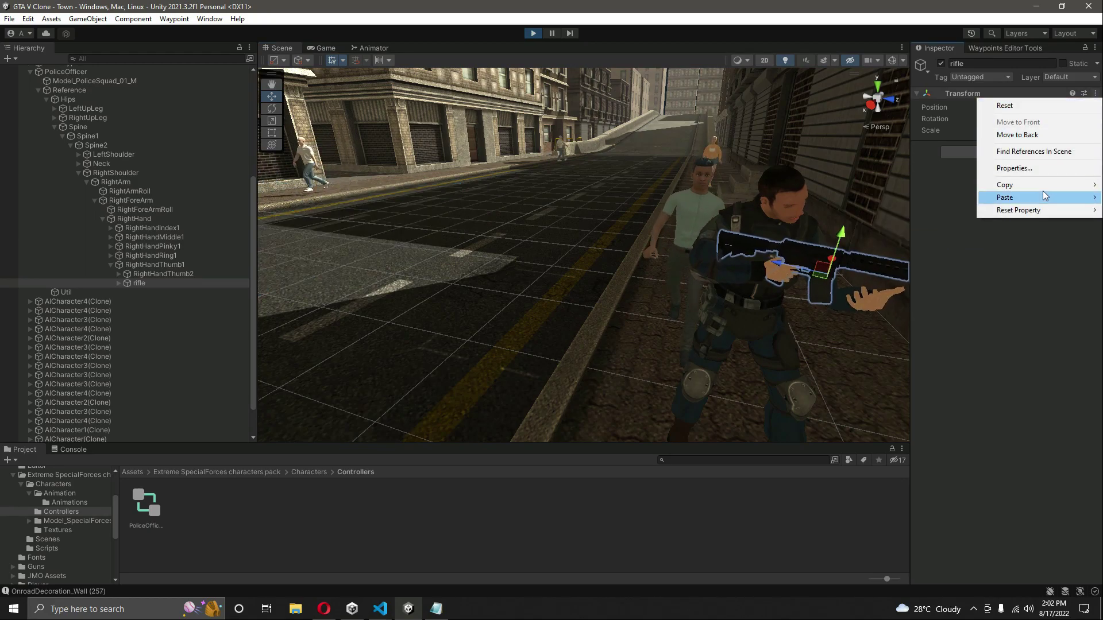
{"action": "left_click", "coordinate": [1004, 197]}
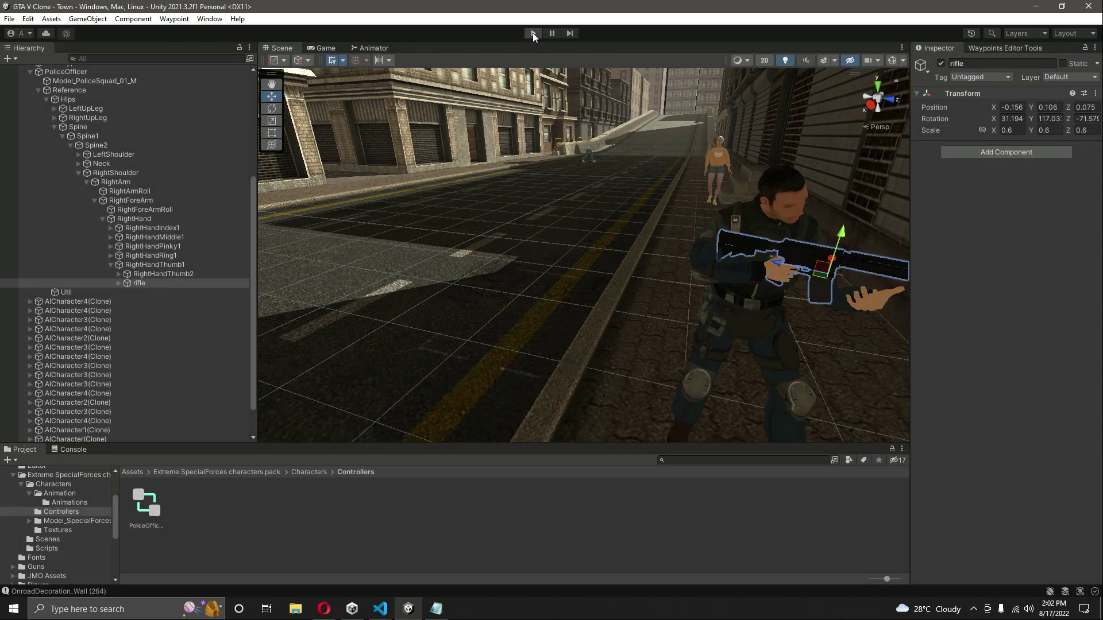
Step: Stop play mode and paste the copied Transform values onto the rifle
{"action": "left_click", "coordinate": [533, 33]}
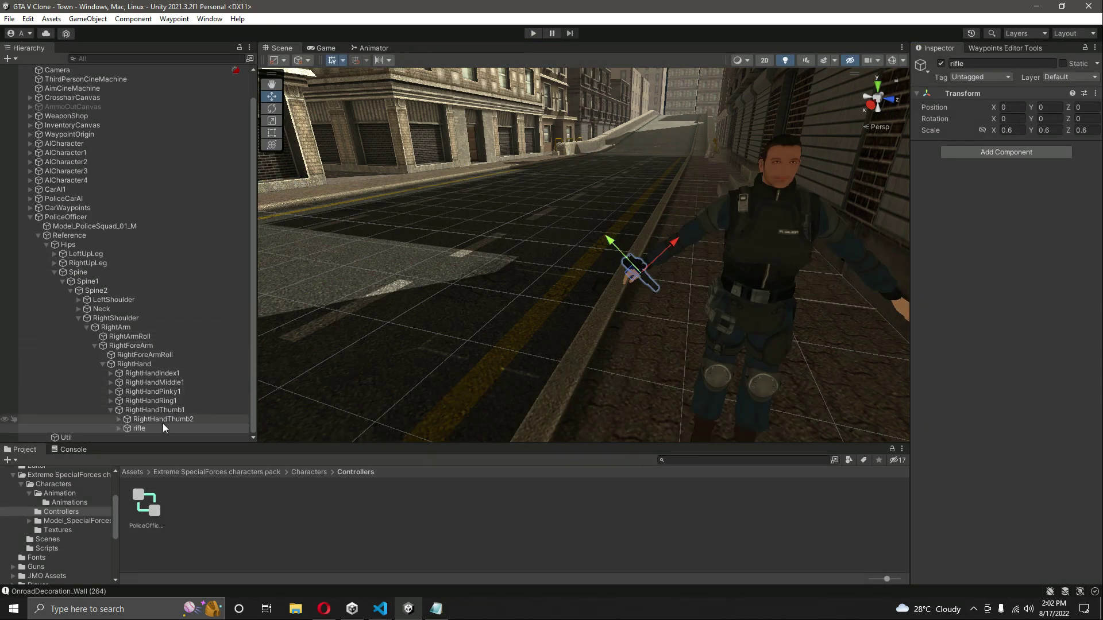
{"action": "left_click", "coordinate": [138, 429]}
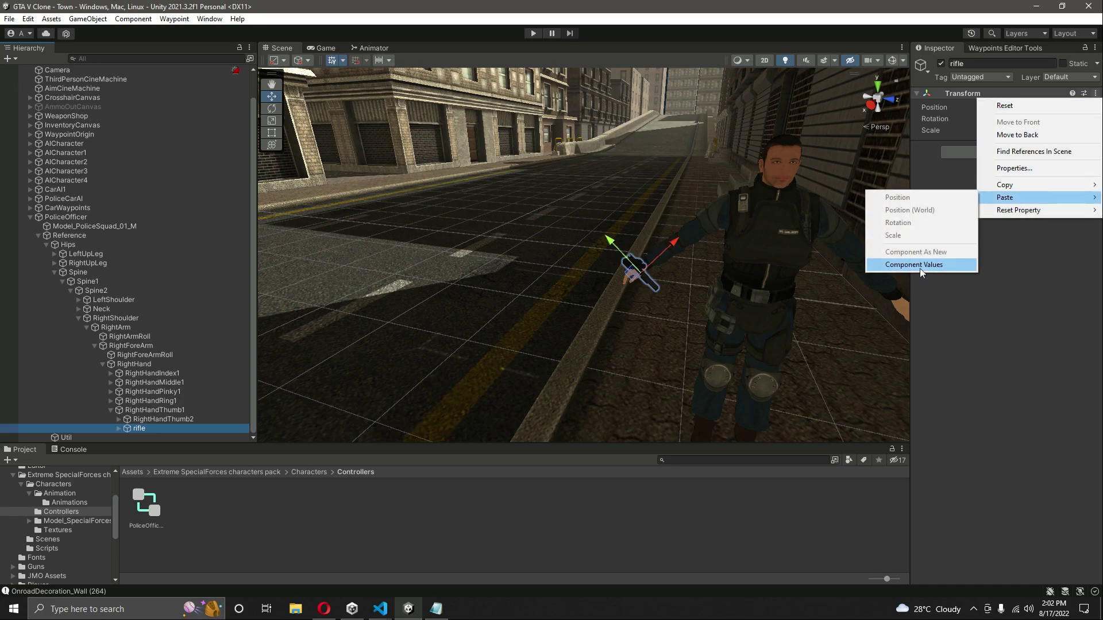
{"action": "left_click", "coordinate": [913, 264]}
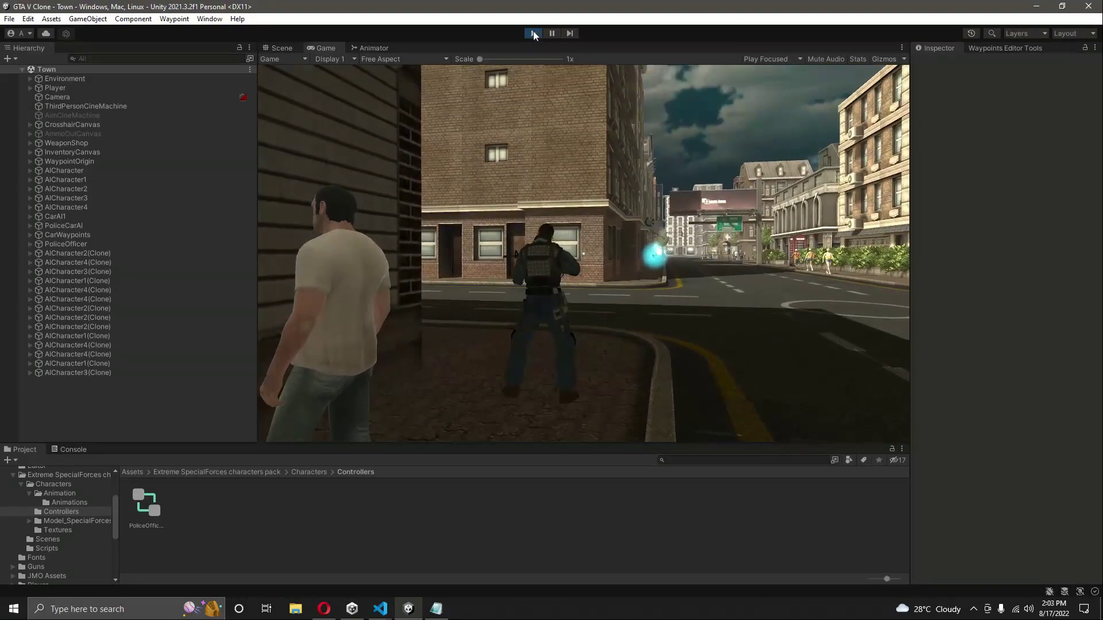
{"action": "left_click", "coordinate": [533, 33]}
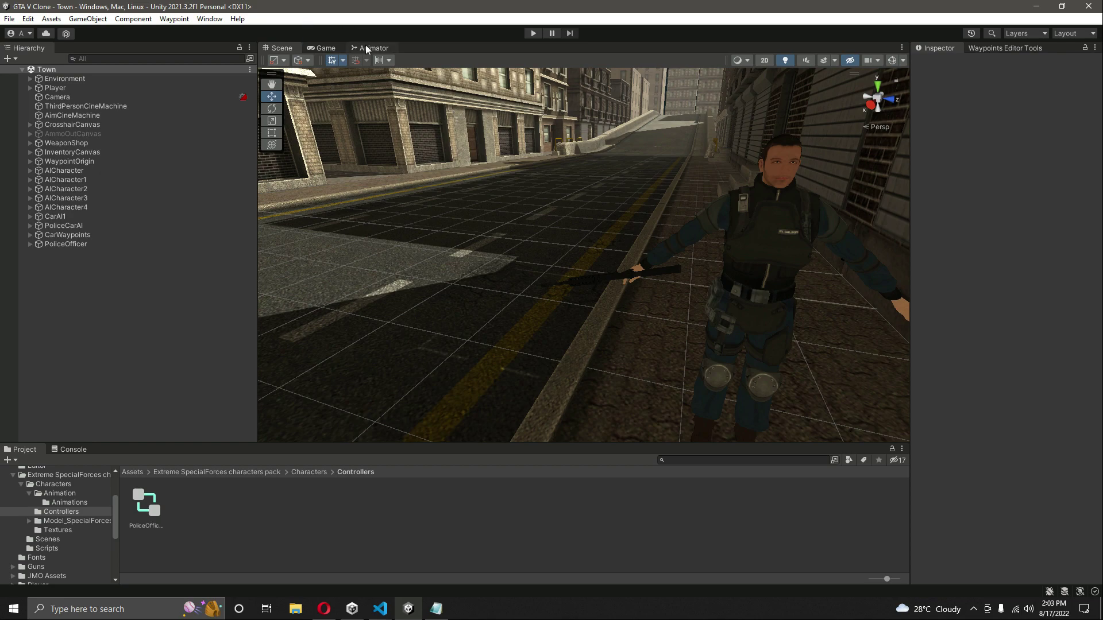
{"action": "left_click", "coordinate": [372, 48]}
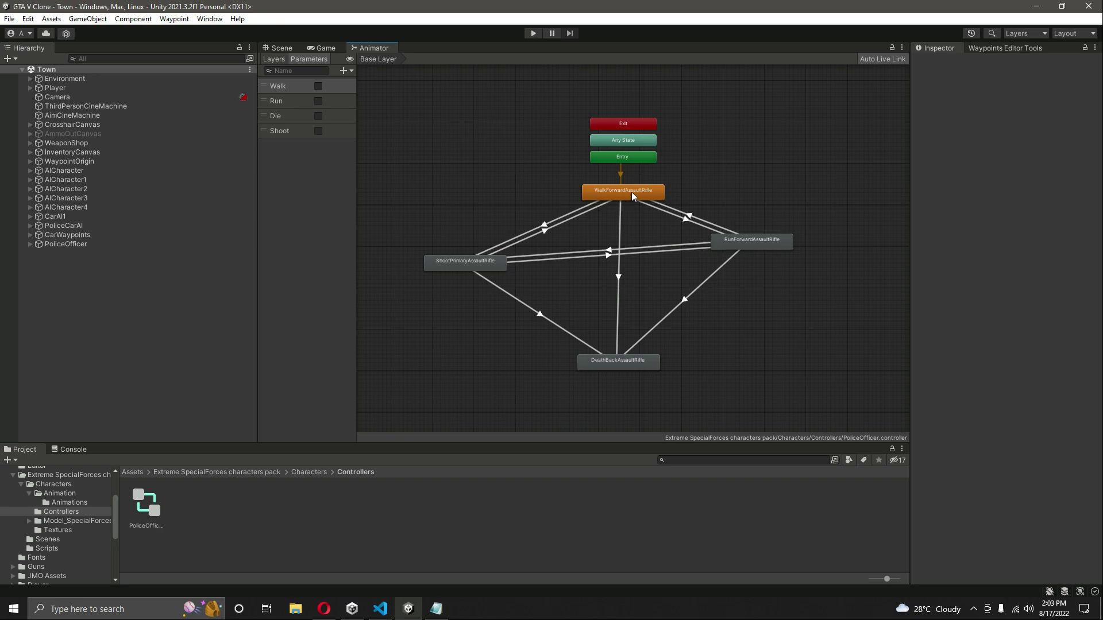
{"action": "left_click", "coordinate": [278, 48]}
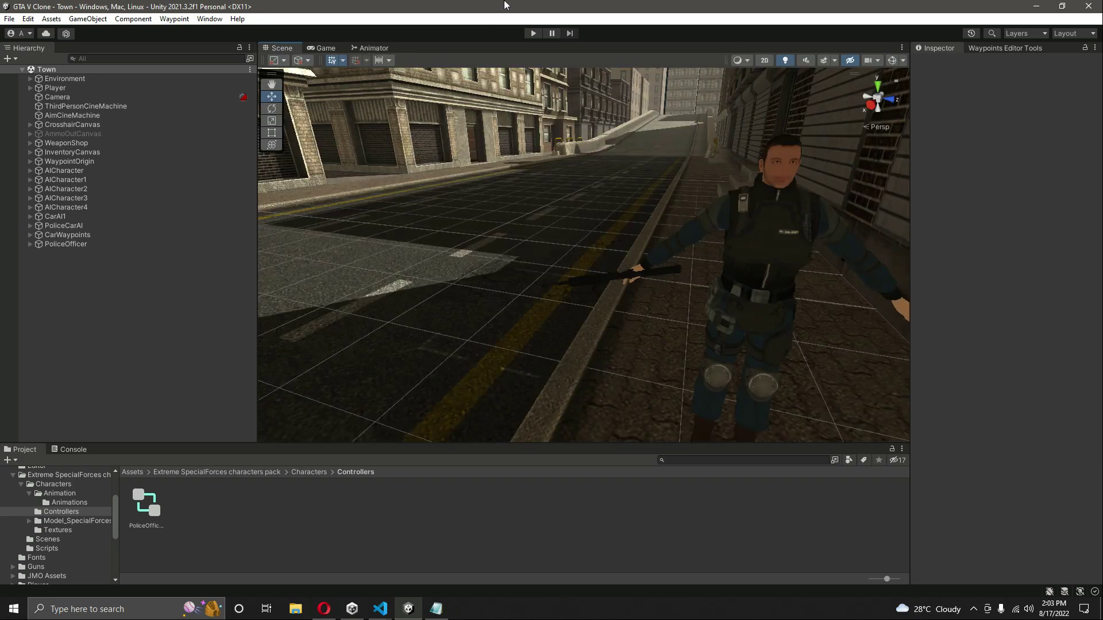
{"action": "left_click", "coordinate": [532, 33]}
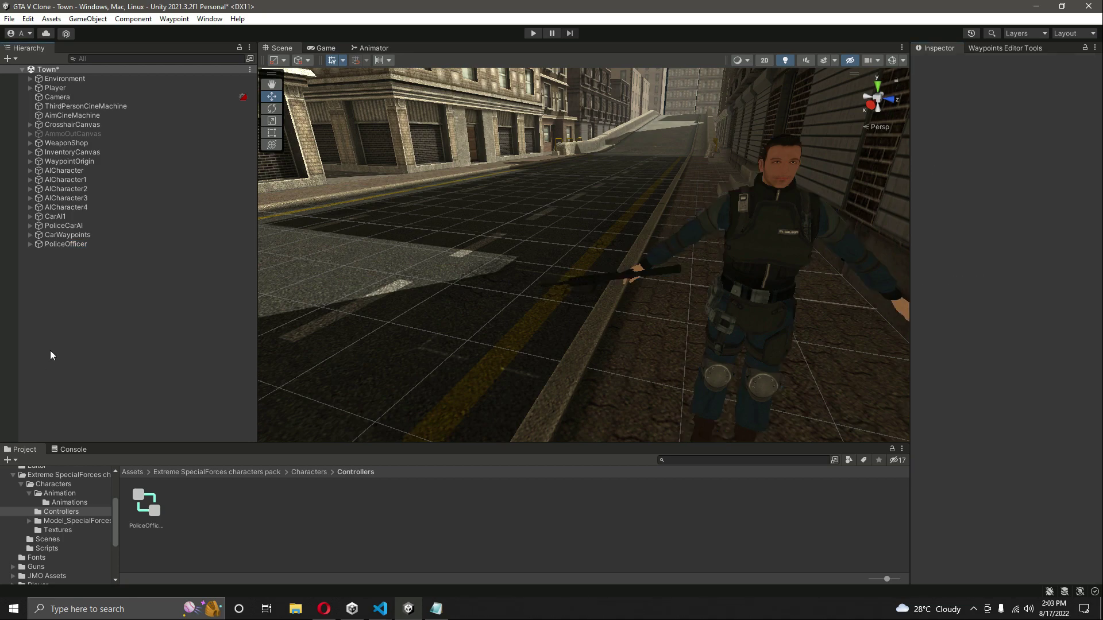
Step: Play-test the Town scene, stop it, and bring up the officer's Animator graph
{"action": "left_click", "coordinate": [533, 33]}
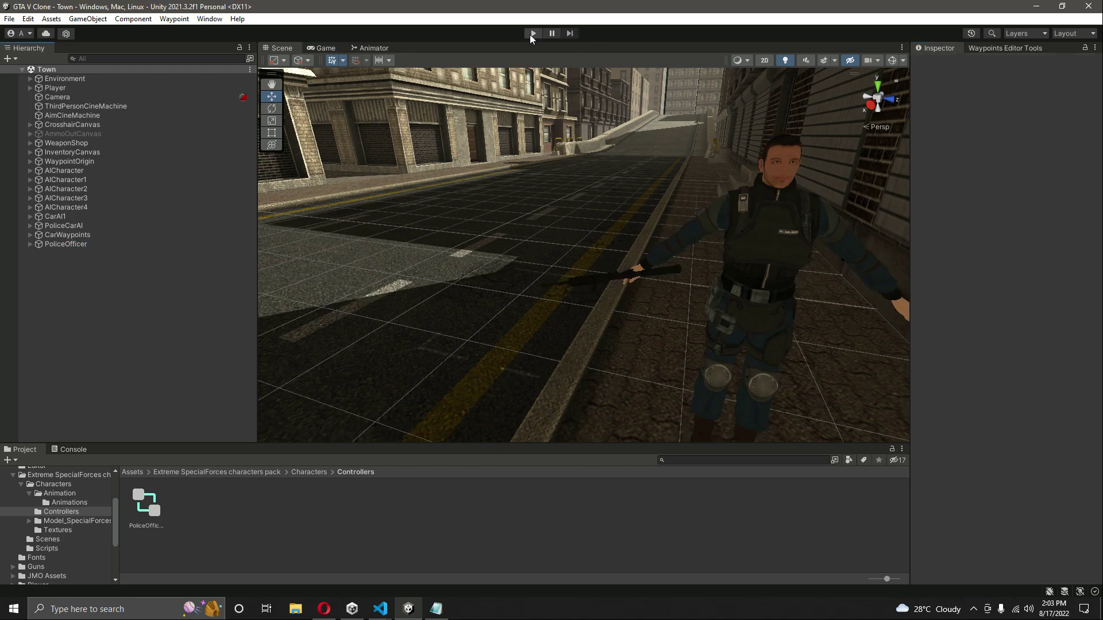
{"action": "left_click", "coordinate": [533, 32]}
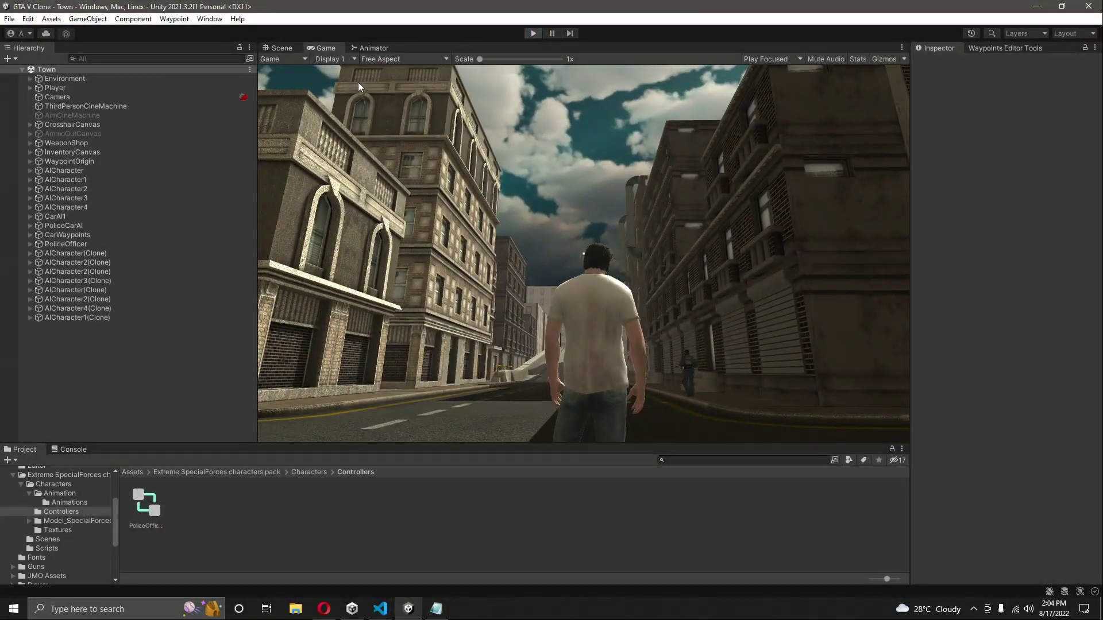
{"action": "left_click", "coordinate": [372, 48]}
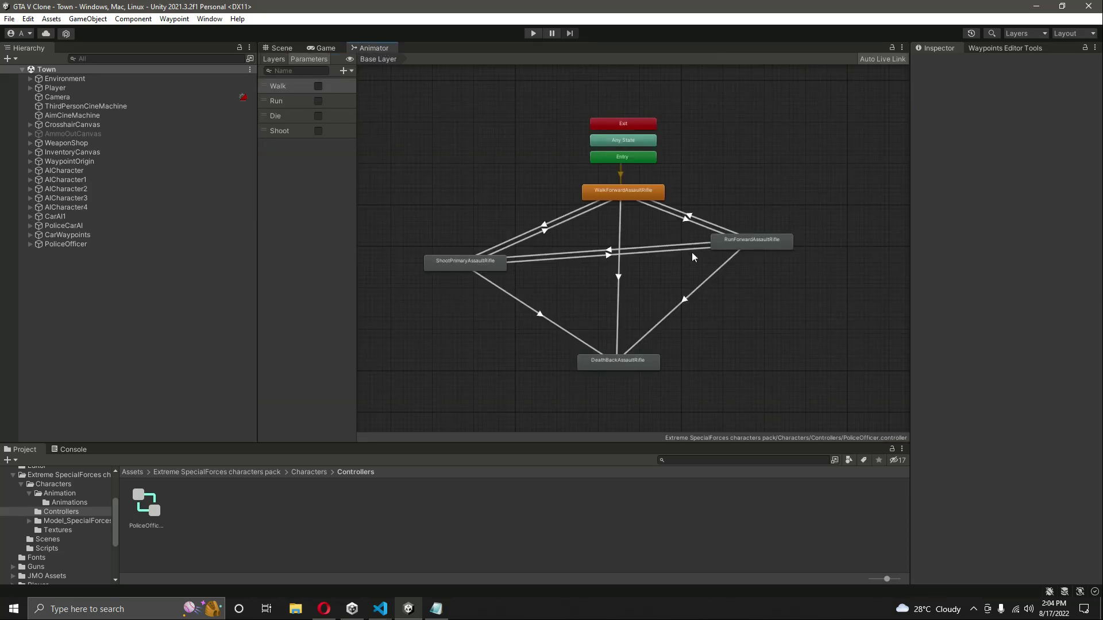
Step: Move the RunForwardAssaultRifle state level with ShootPrimaryAssaultRifle, then return to the Scene view
{"action": "left_click", "coordinate": [751, 240]}
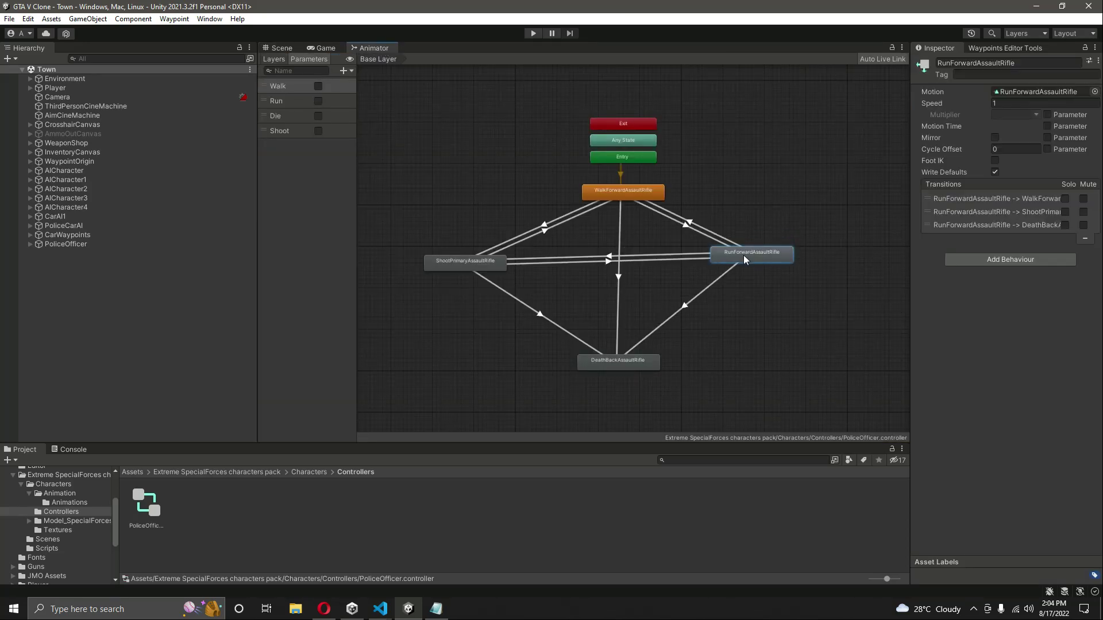
{"action": "left_click_drag", "start_coordinate": [751, 251], "coordinate": [747, 261]}
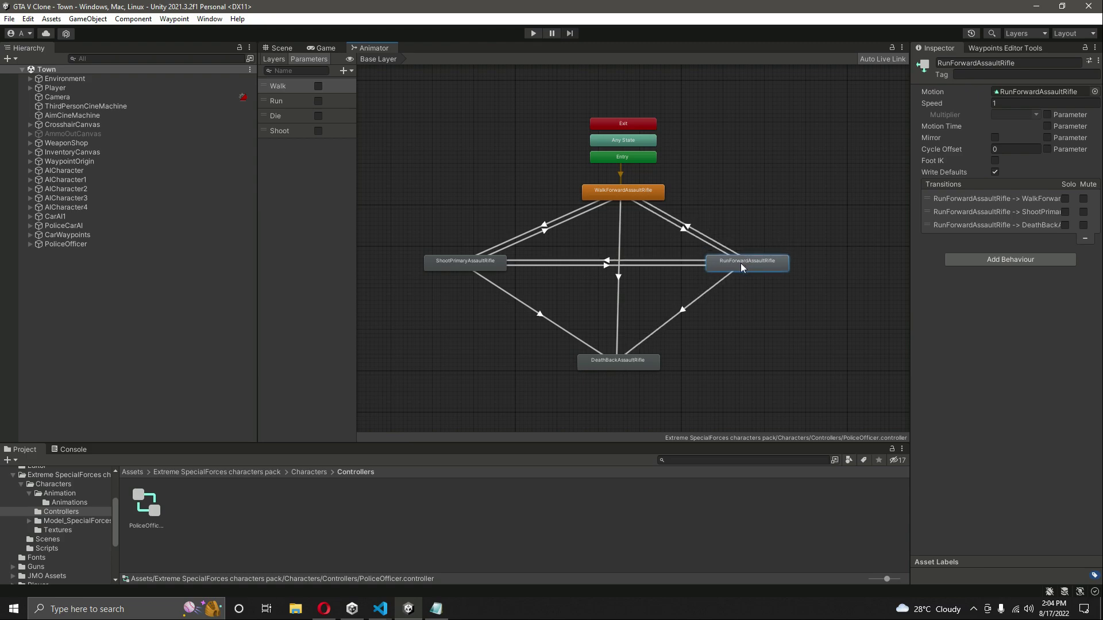
{"action": "mouse_move", "coordinate": [495, 238]}
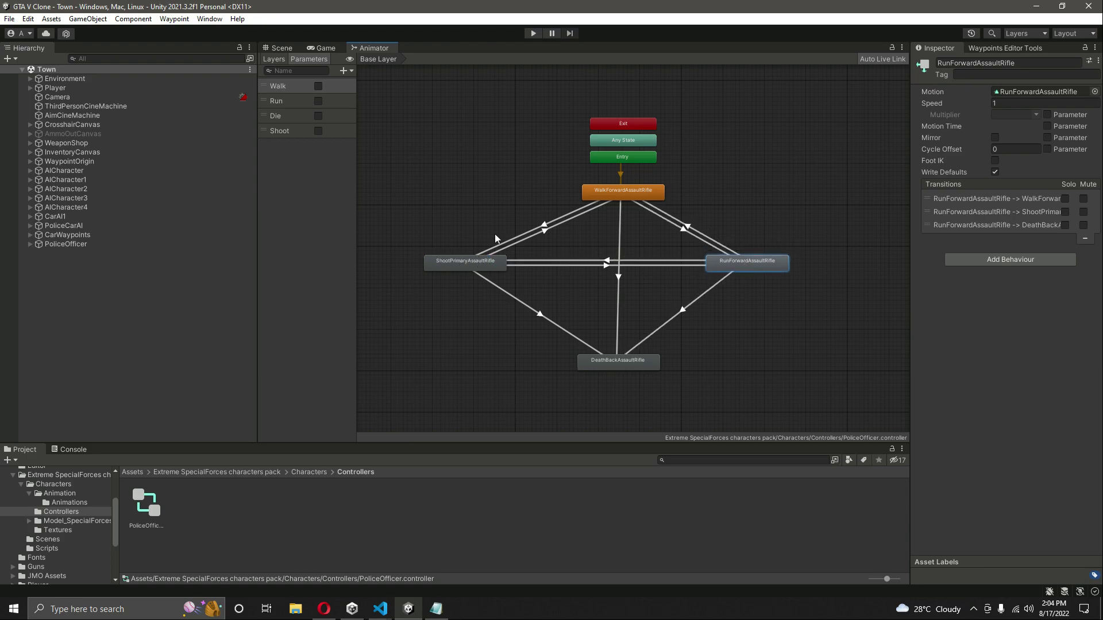
{"action": "left_click_drag", "start_coordinate": [746, 262], "coordinate": [763, 260]}
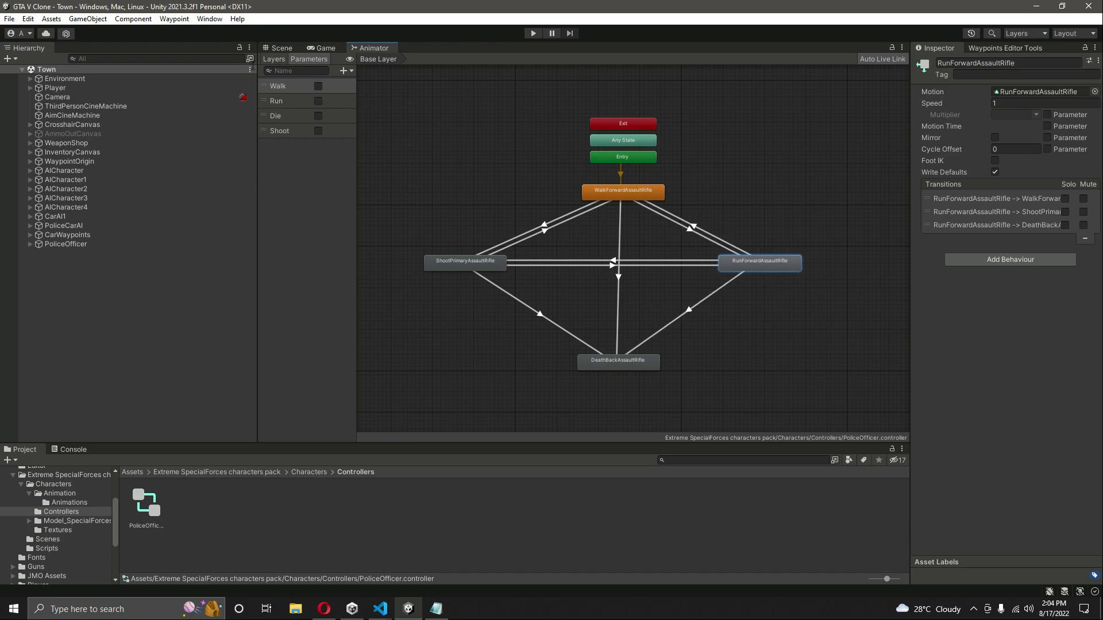
{"action": "left_click", "coordinate": [278, 48]}
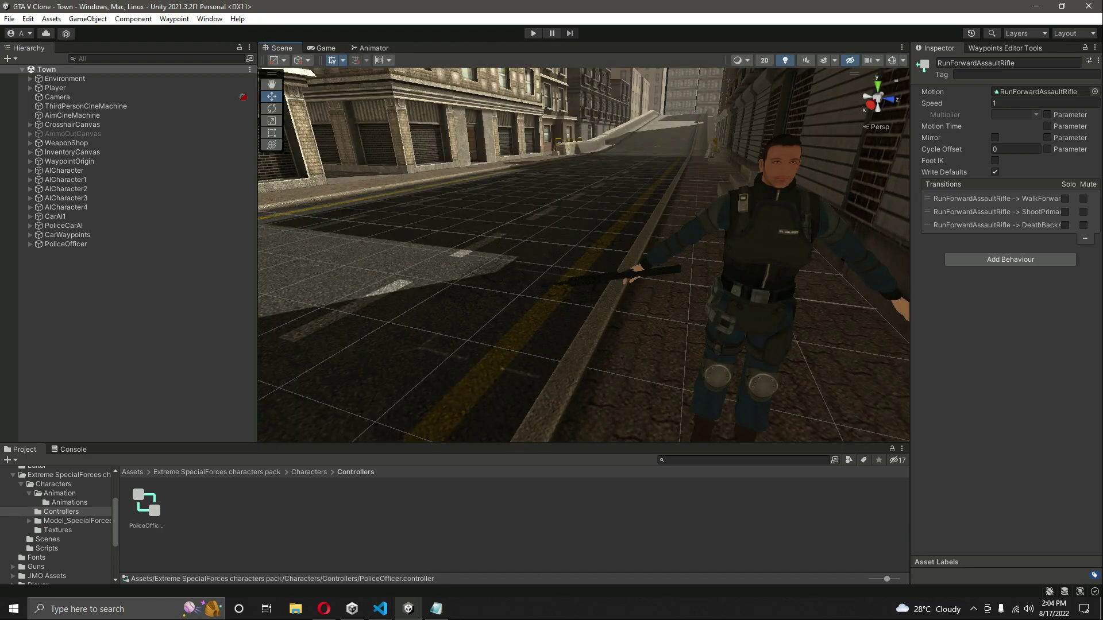